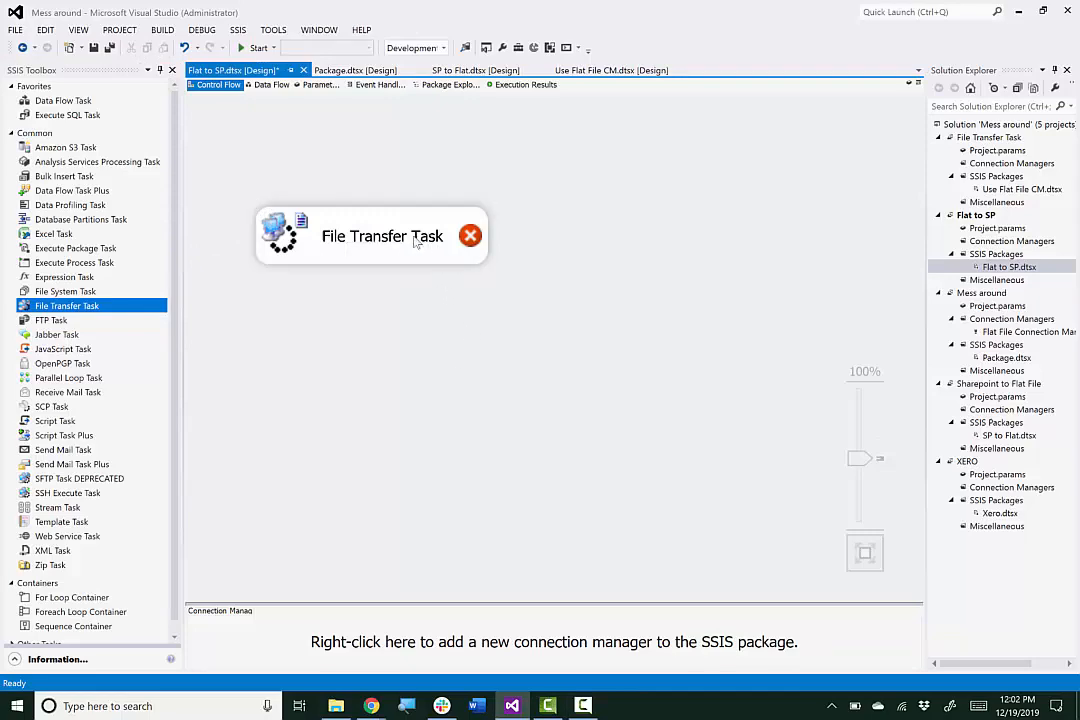
- Open the File Transfer Task editor, keep the action as 'Send files', and select Local
double_click(382, 236)
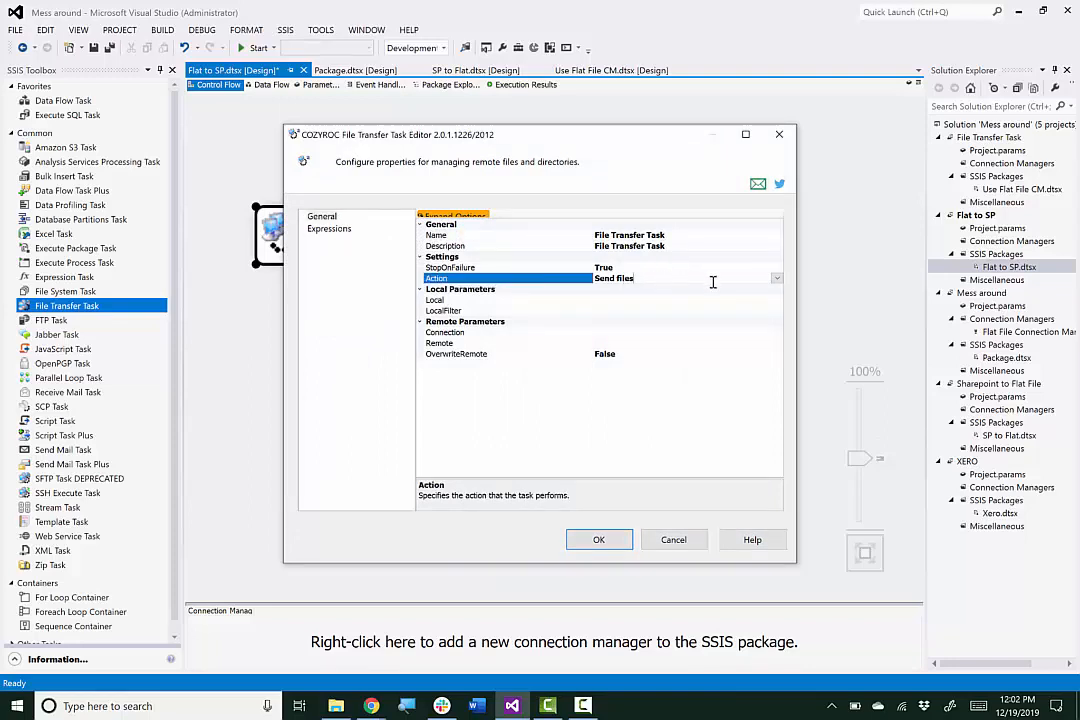
left_click(776, 278)
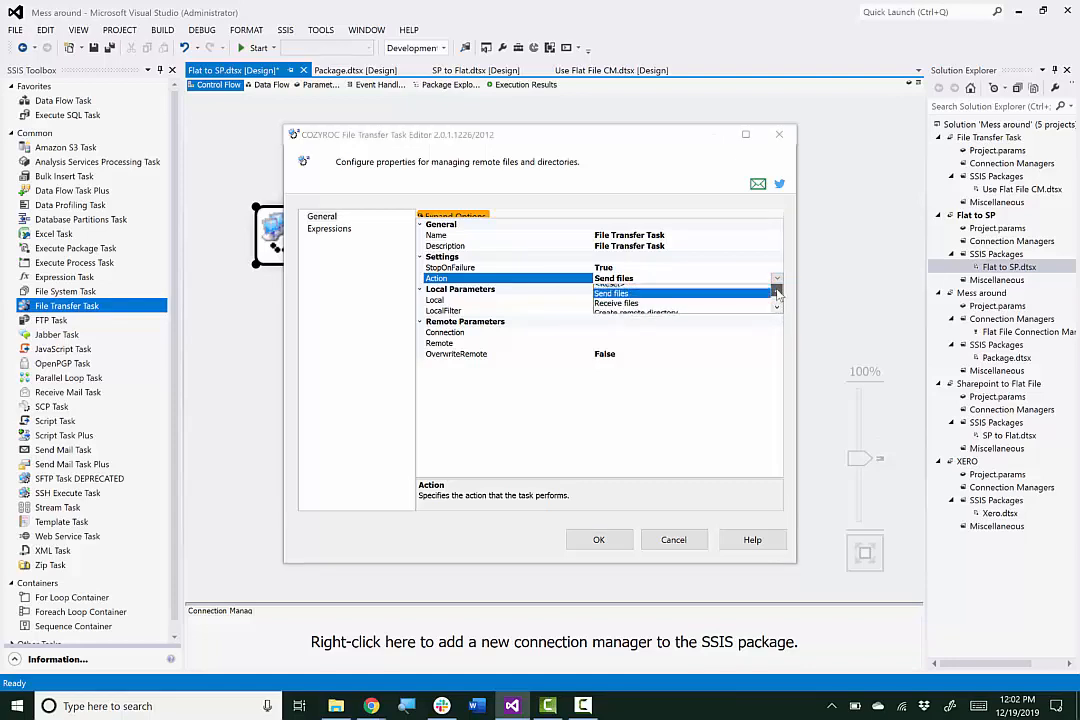
left_click(610, 292)
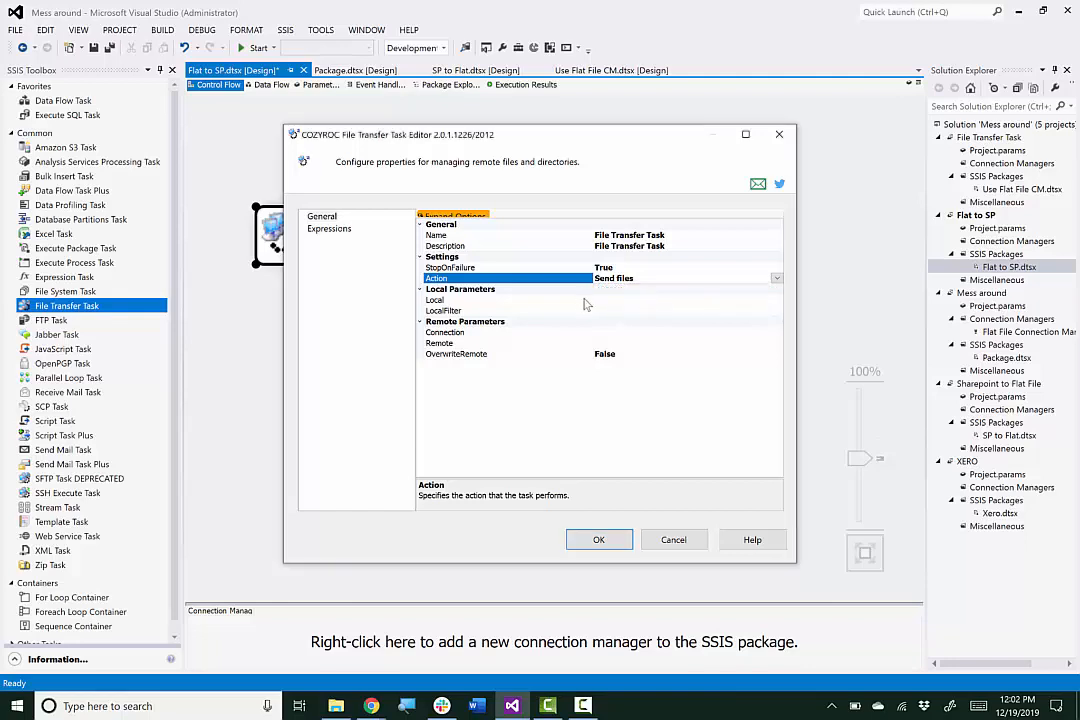
left_click(474, 299)
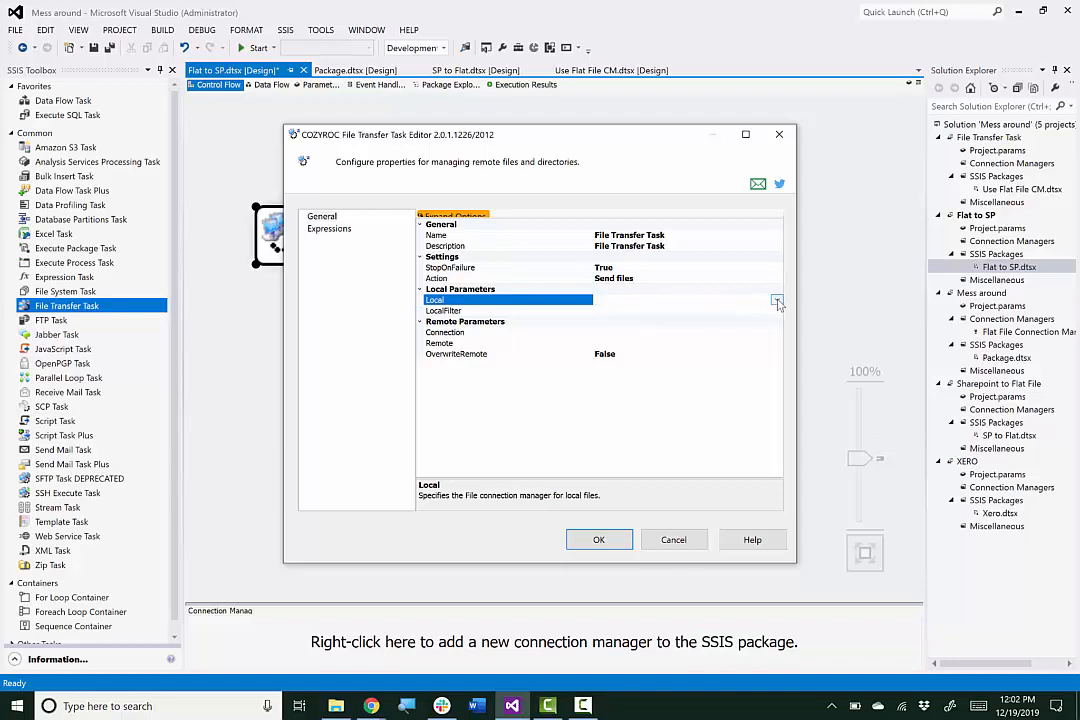
- Choose <New FLATFILE connection...> for the Local property
left_click(776, 300)
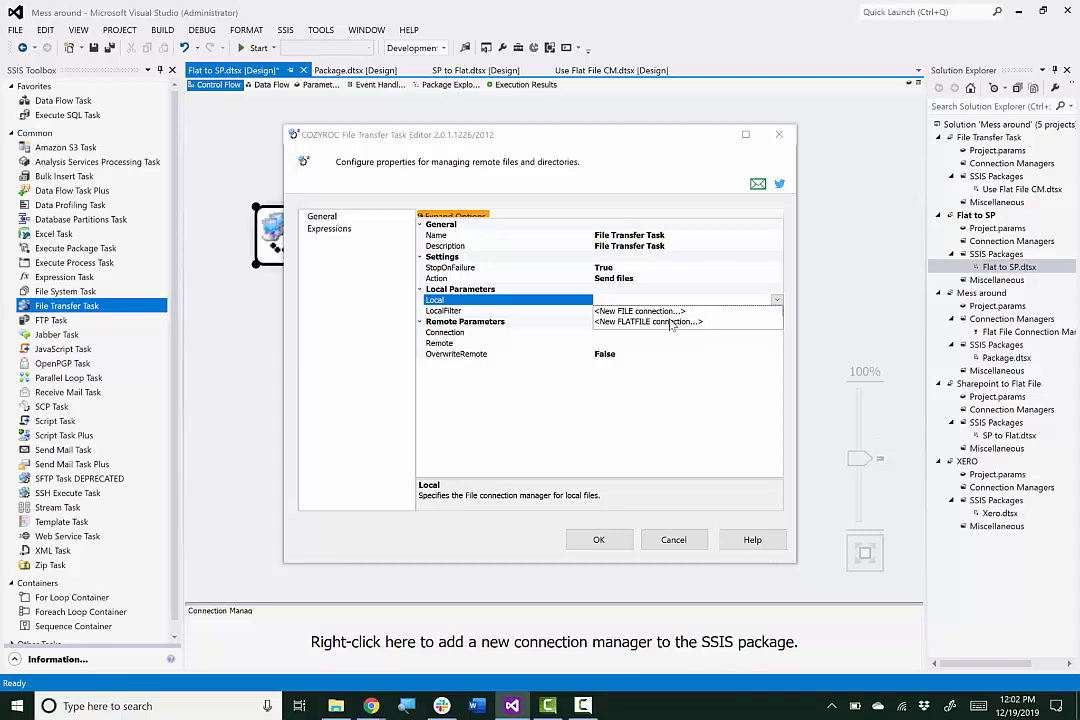
left_click(668, 321)
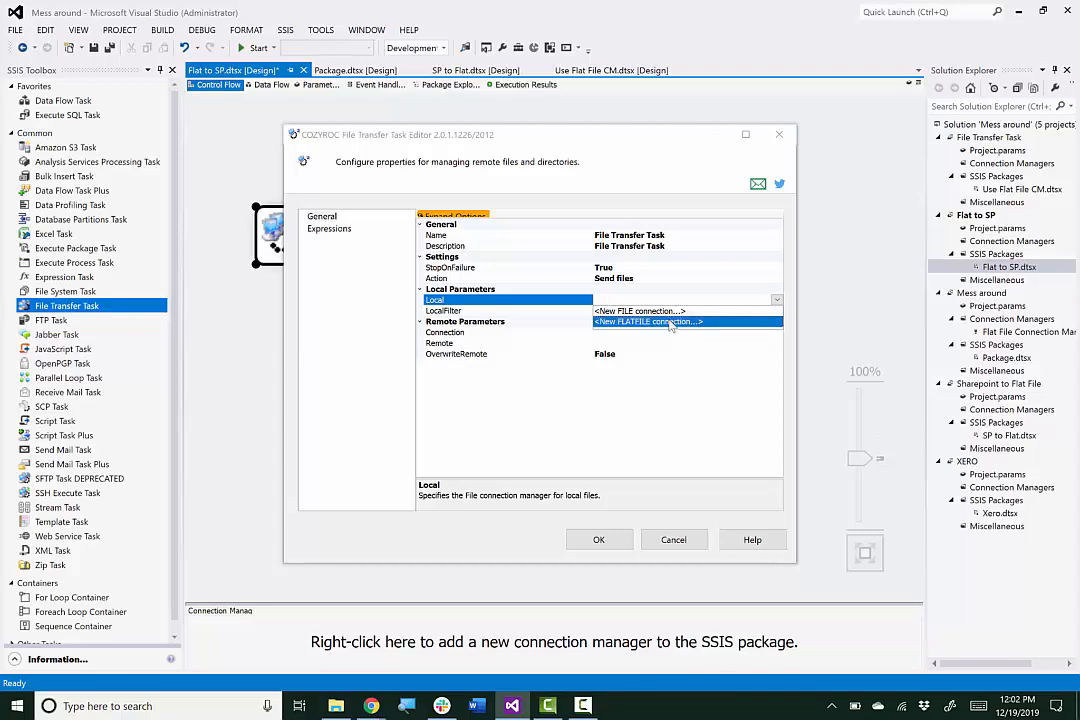
left_click(648, 321)
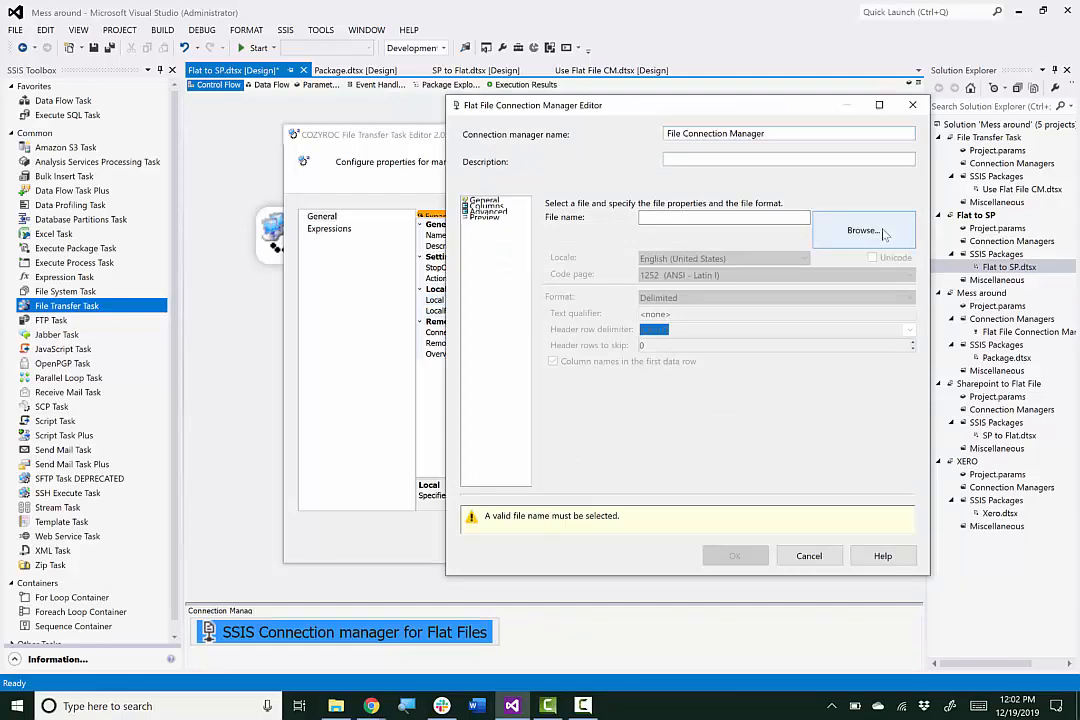
- Browse Flat Files to Send with the CSV filter and pick a Current charges CSV file
left_click(863, 230)
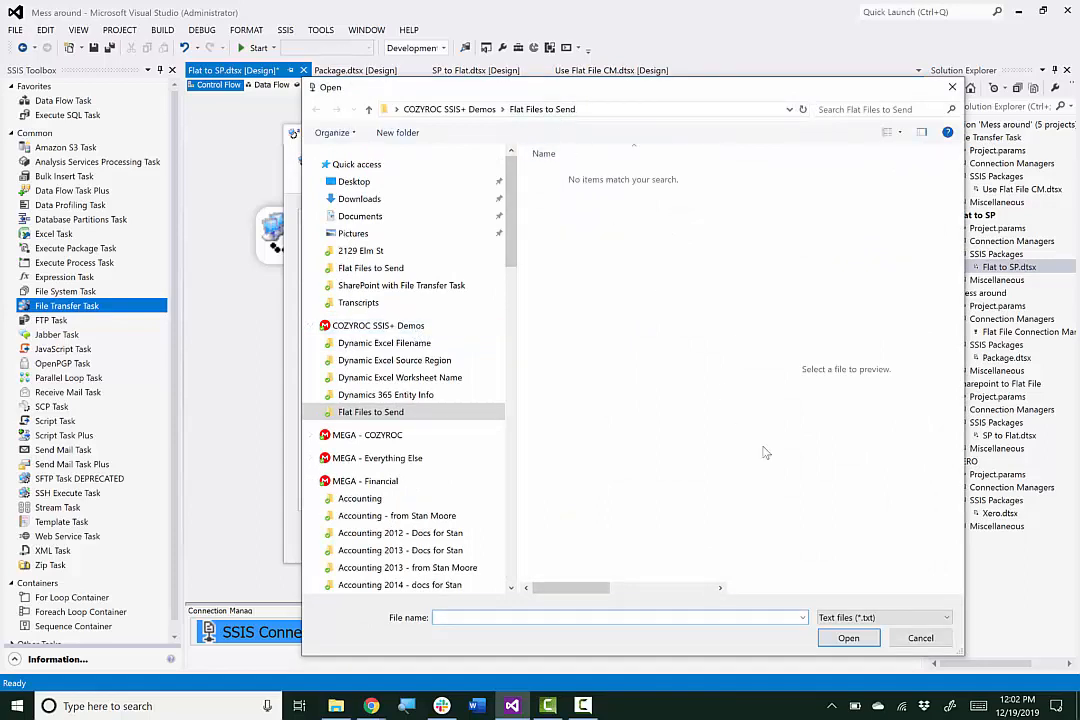
left_click(937, 617)
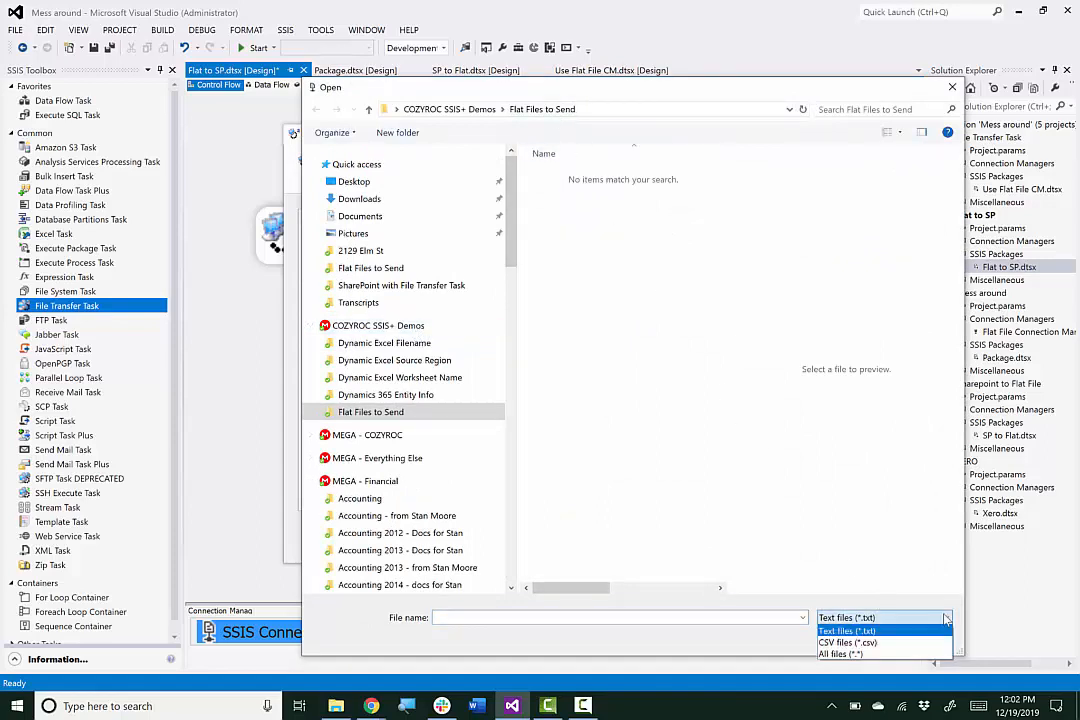
mouse_move(852, 642)
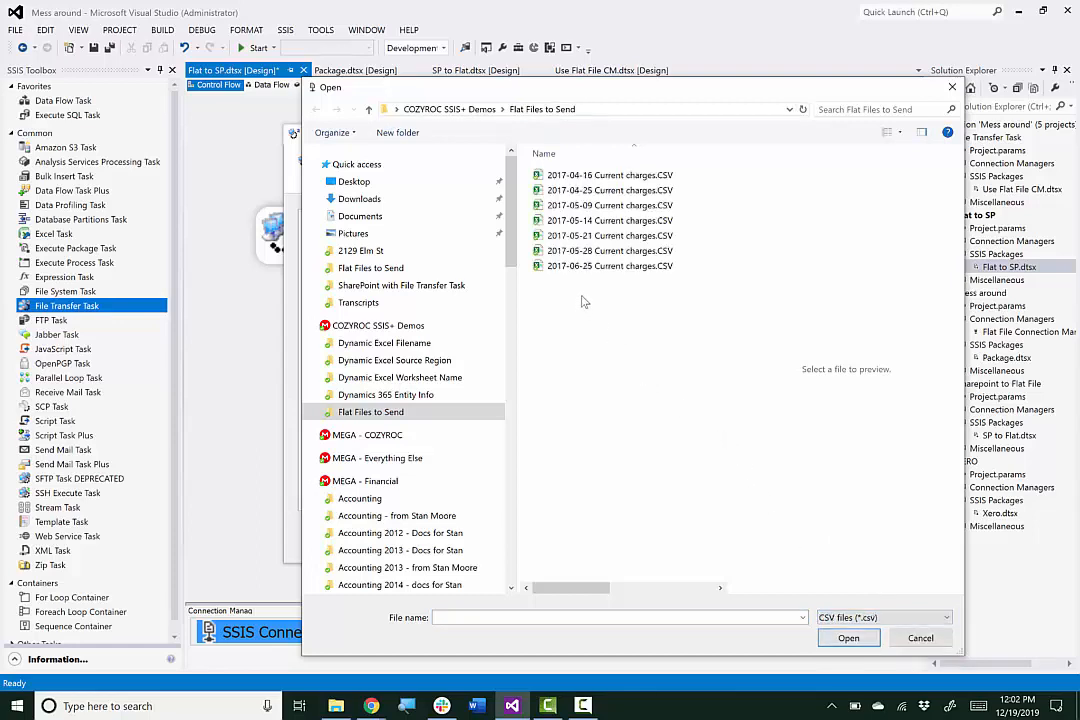
left_click(608, 190)
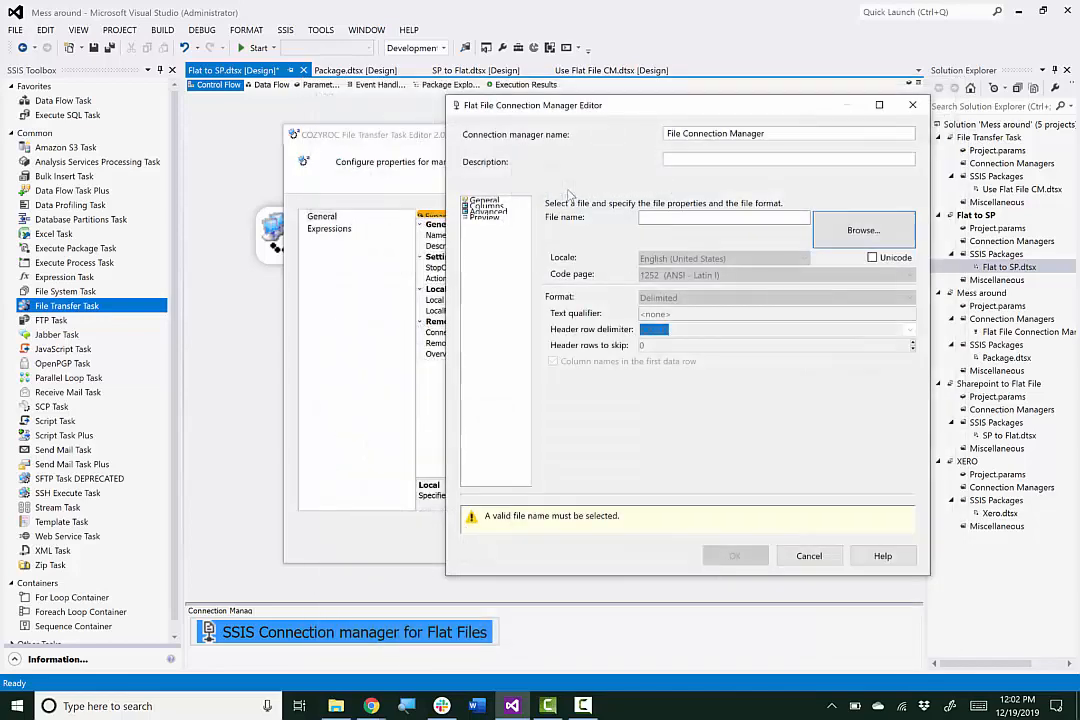
- Review the CSV's delimiters and preview rows, then save the flat file connection
left_click(863, 230)
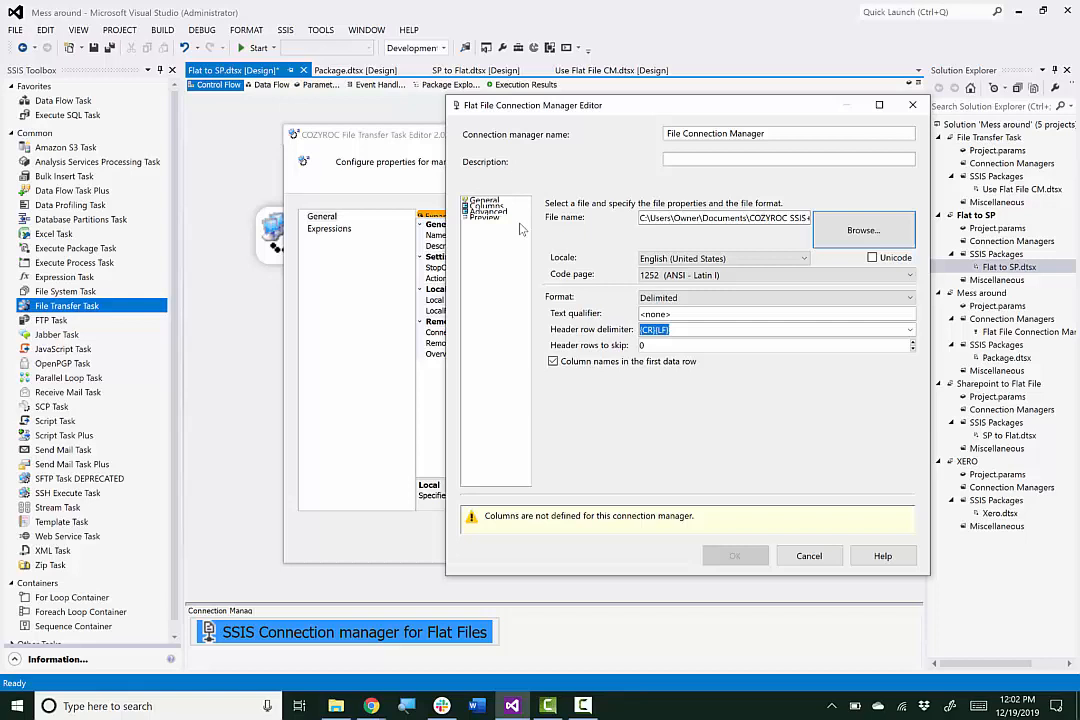
left_click(491, 200)
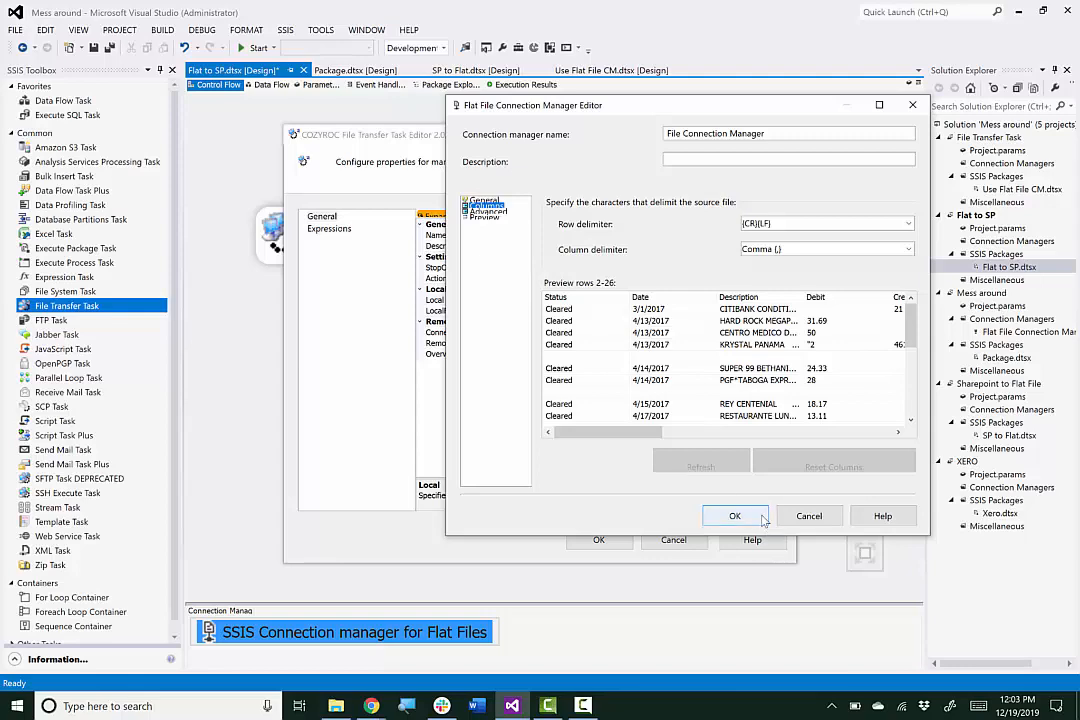
left_click(735, 515)
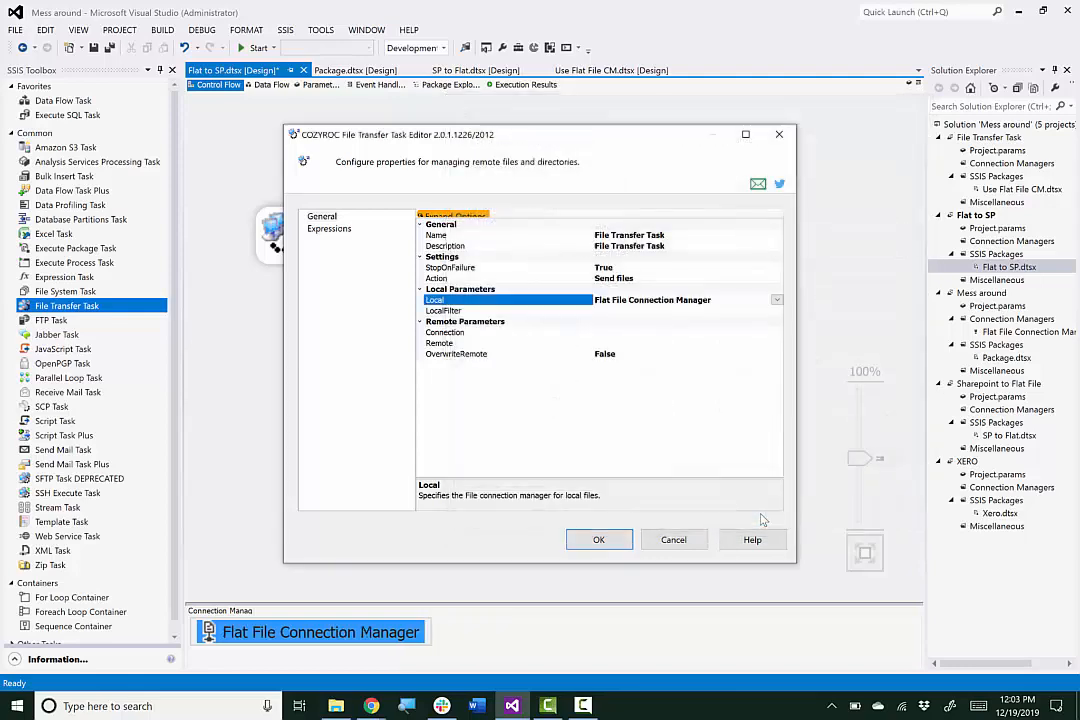
mouse_move(609, 335)
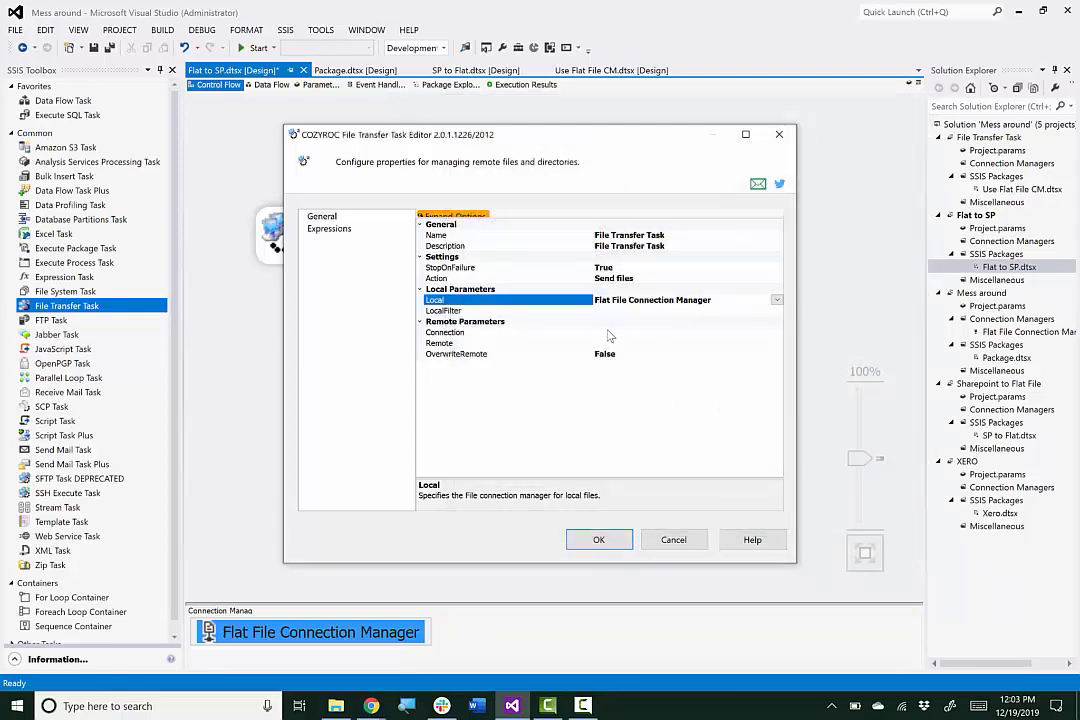
- Choose <New SHAREPOINT connection...> for the Remote Connection property
left_click(444, 332)
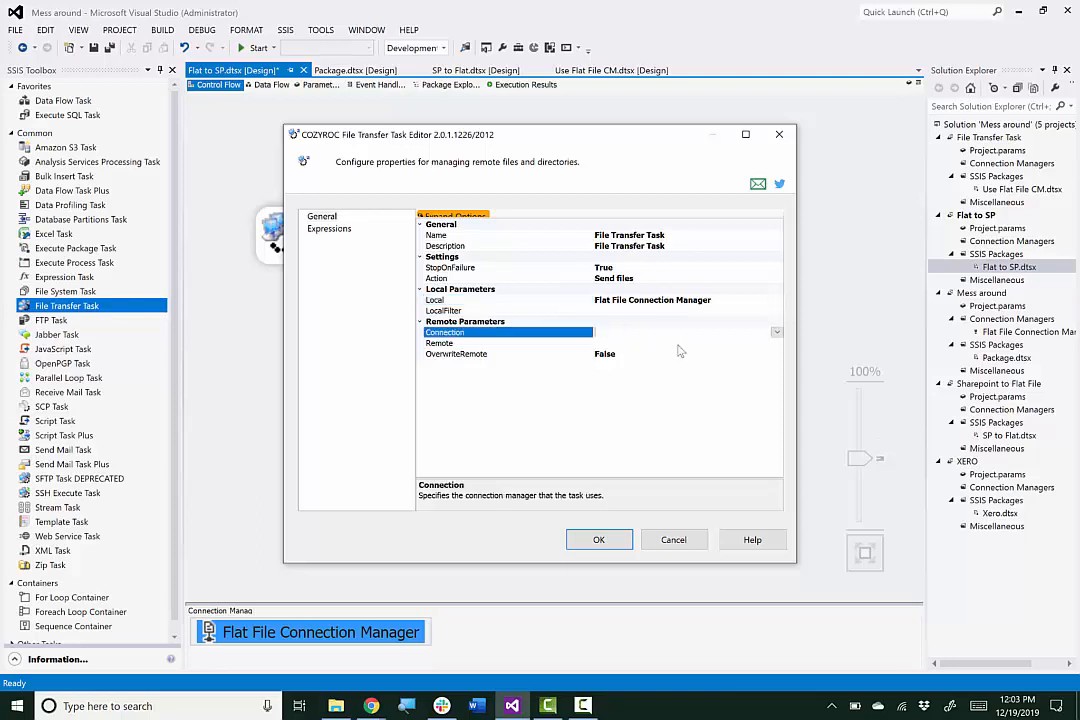
left_click(776, 332)
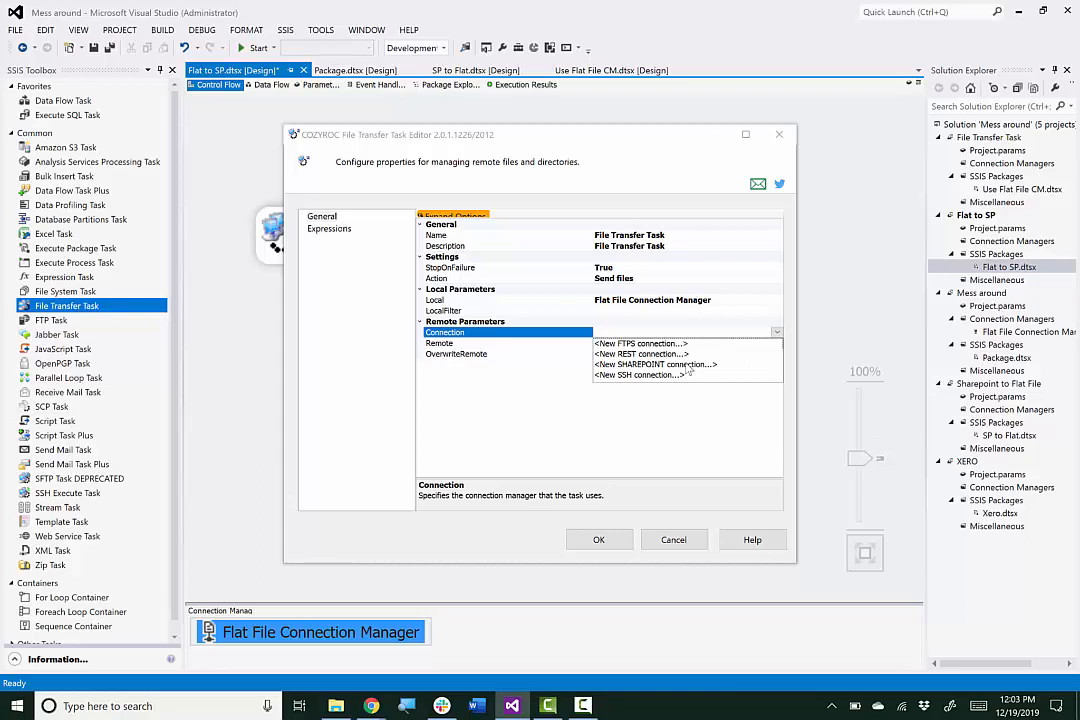
left_click(653, 364)
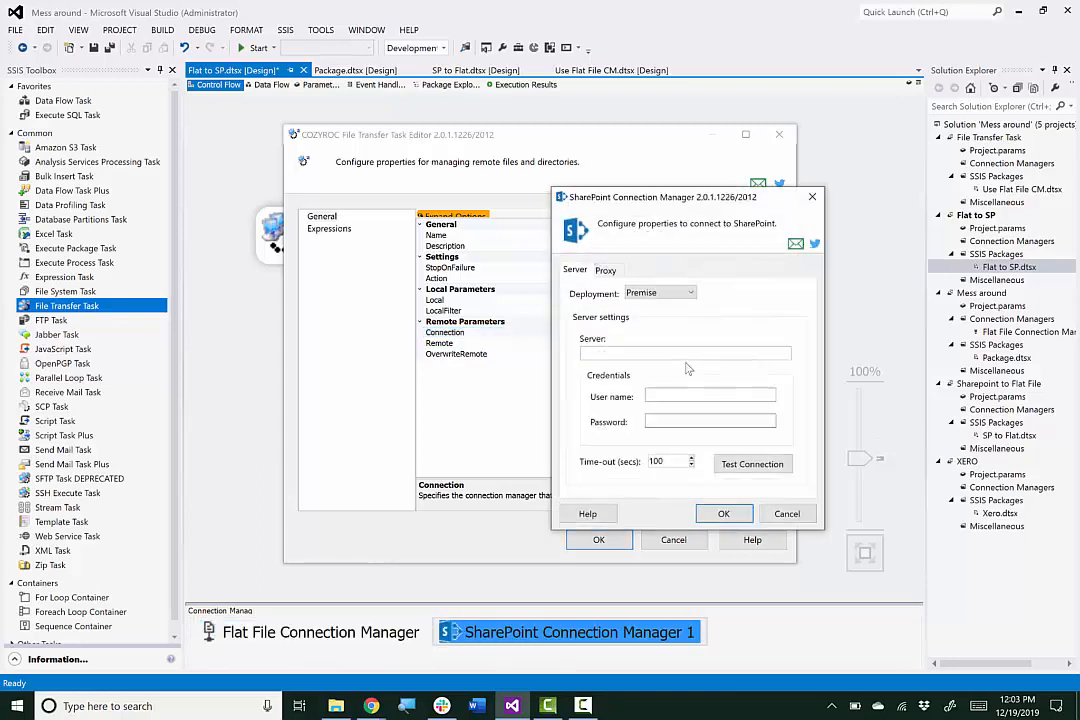
left_click(691, 292)
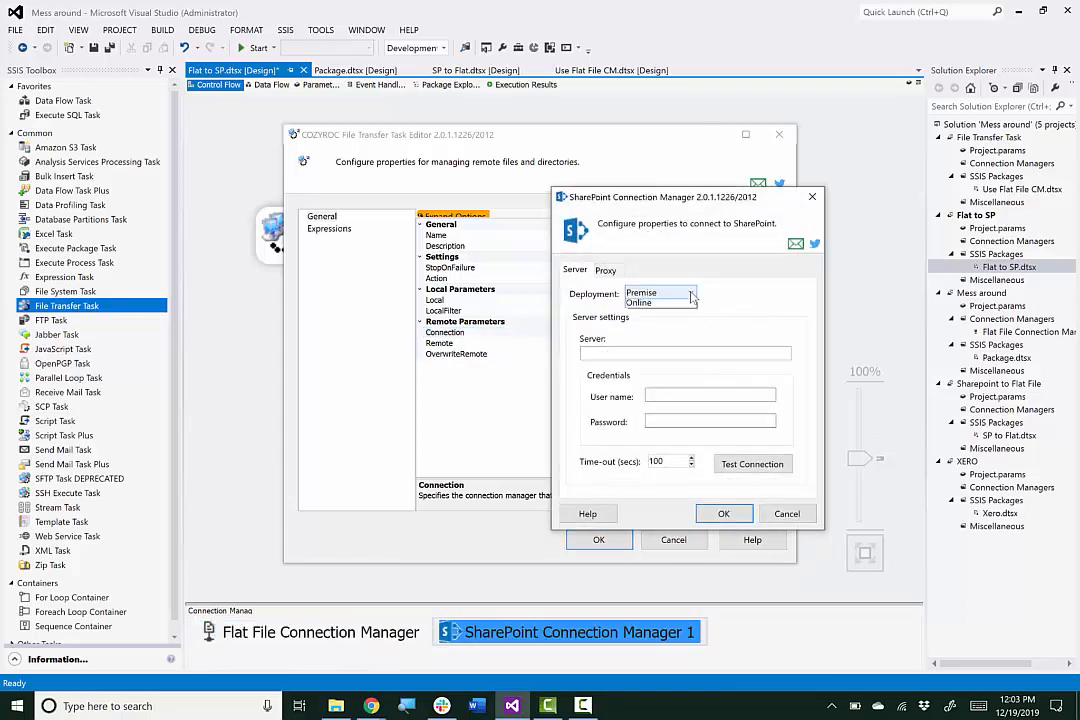
left_click(635, 303)
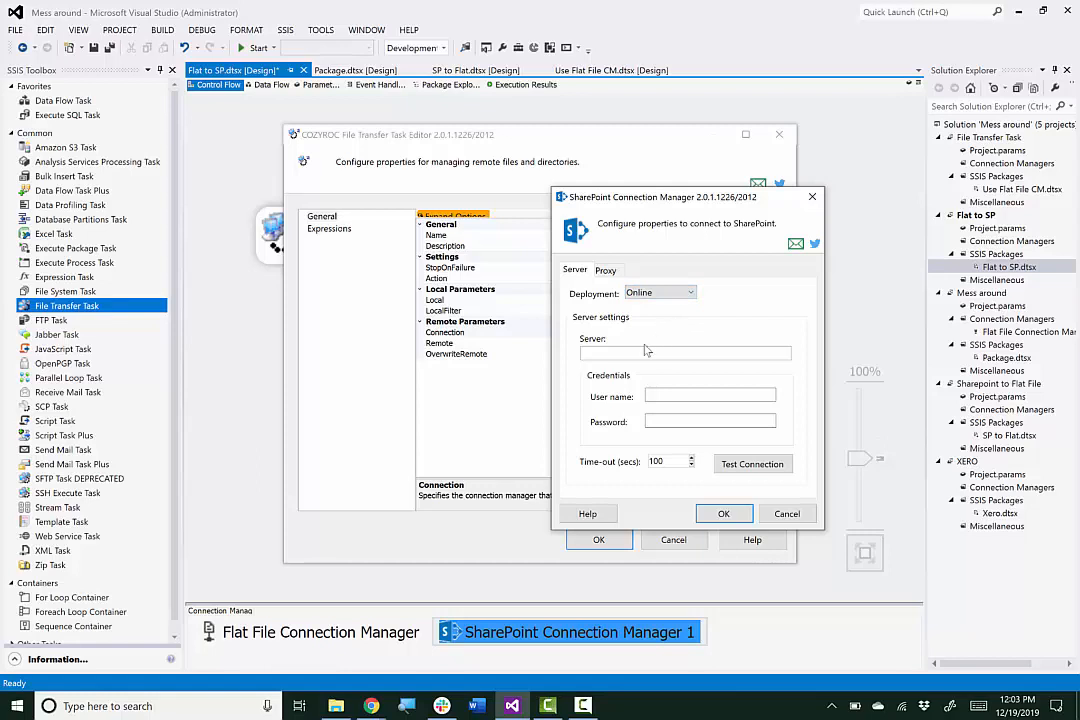
type("https://cozyroc.sharepoint.com/sites/Test123")
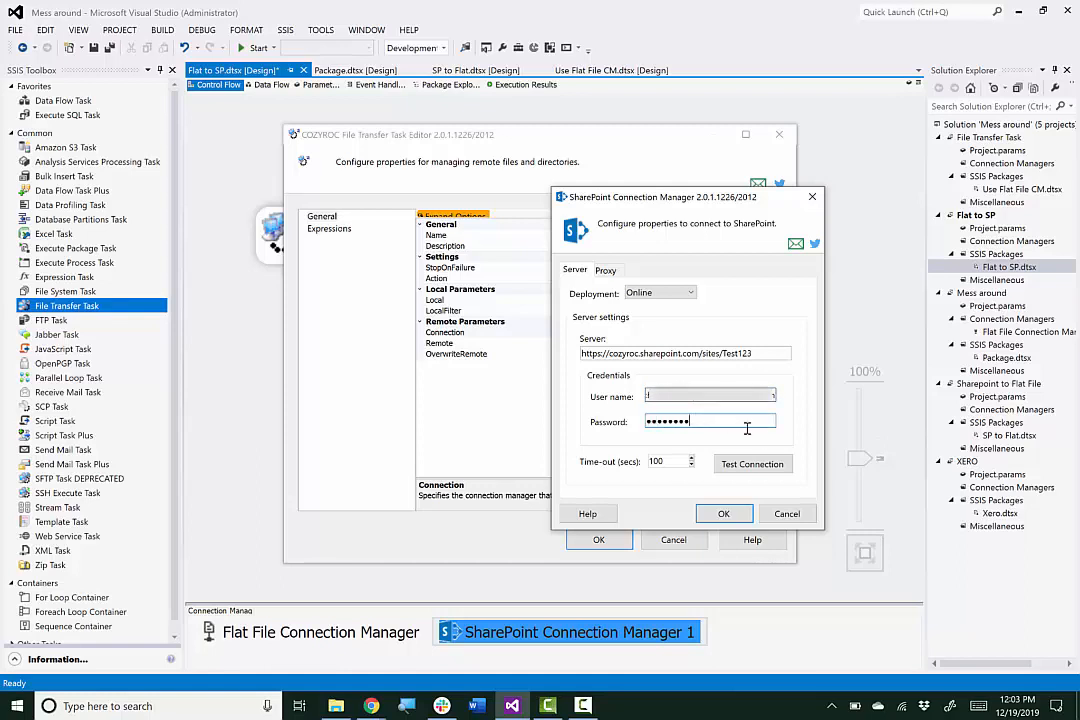
- Test the SharePoint connection successfully and save it
left_click(752, 464)
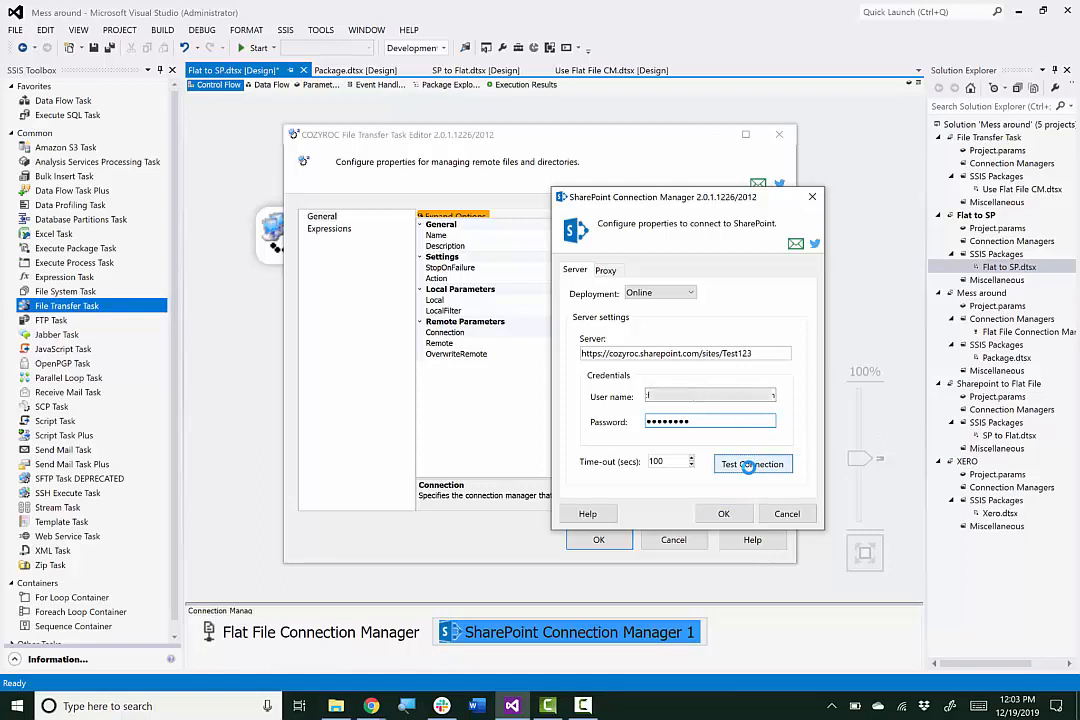
left_click(752, 463)
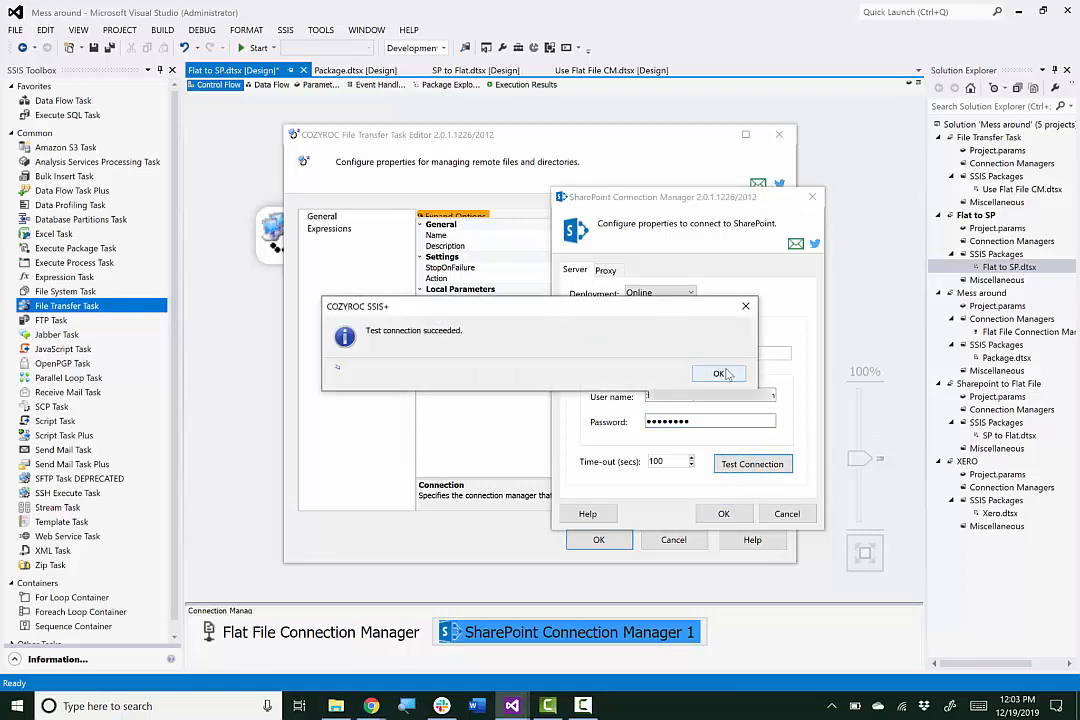
left_click(719, 373)
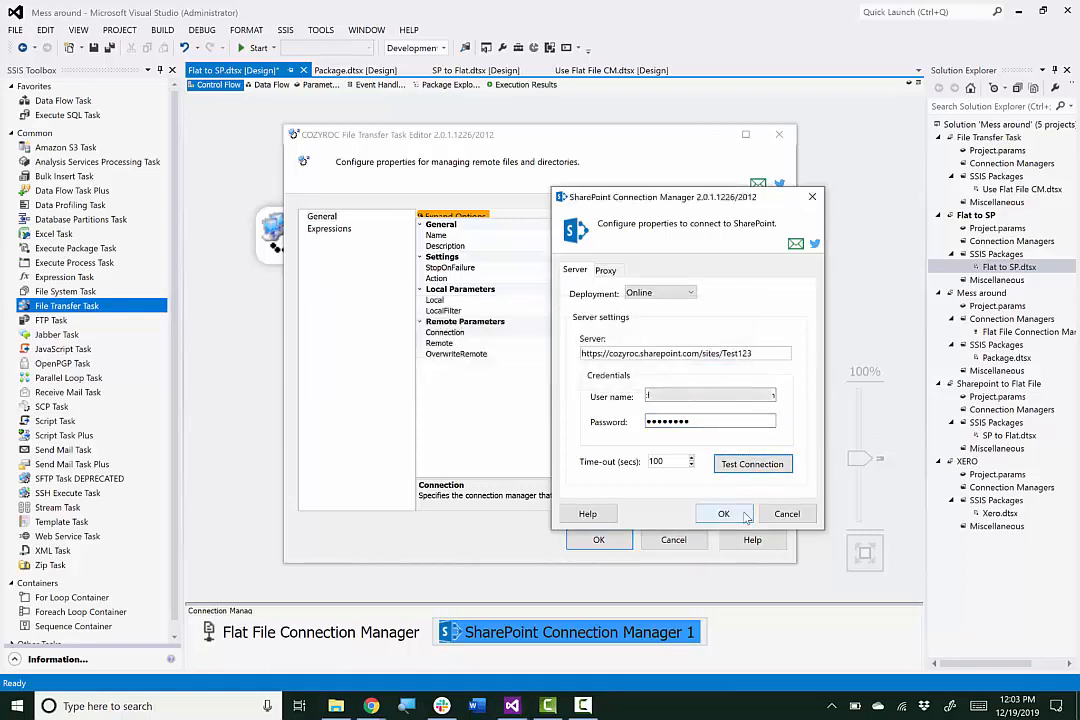
left_click(724, 513)
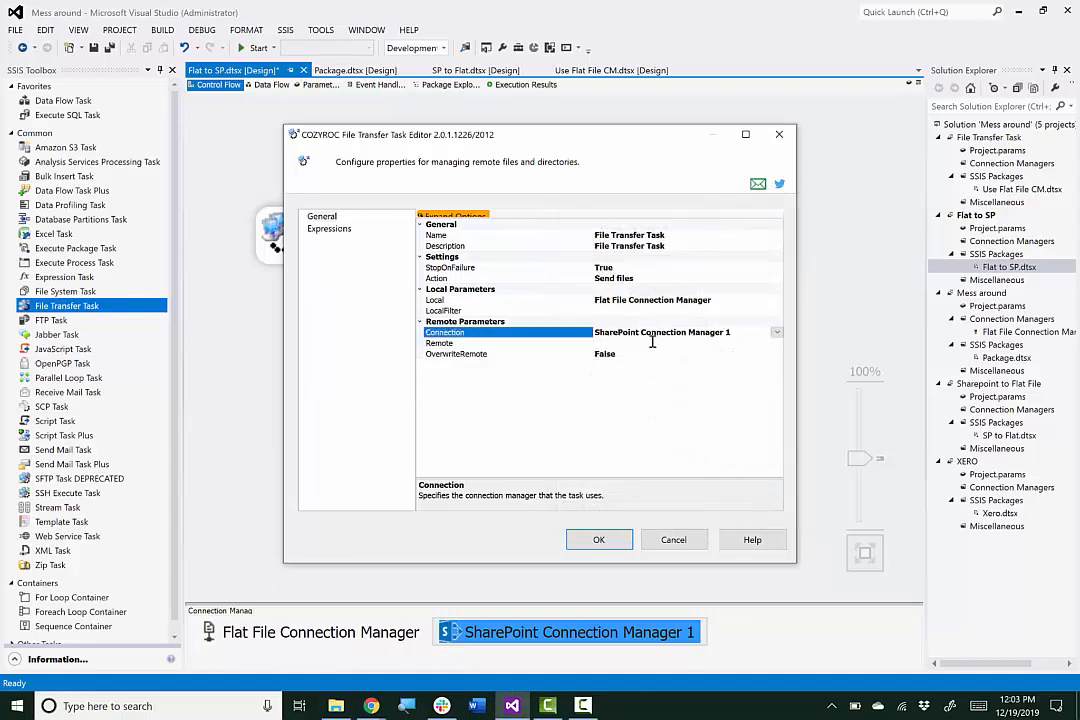
- Set the Remote path to the Shared Documents/Flat Files/ folder
left_click(439, 343)
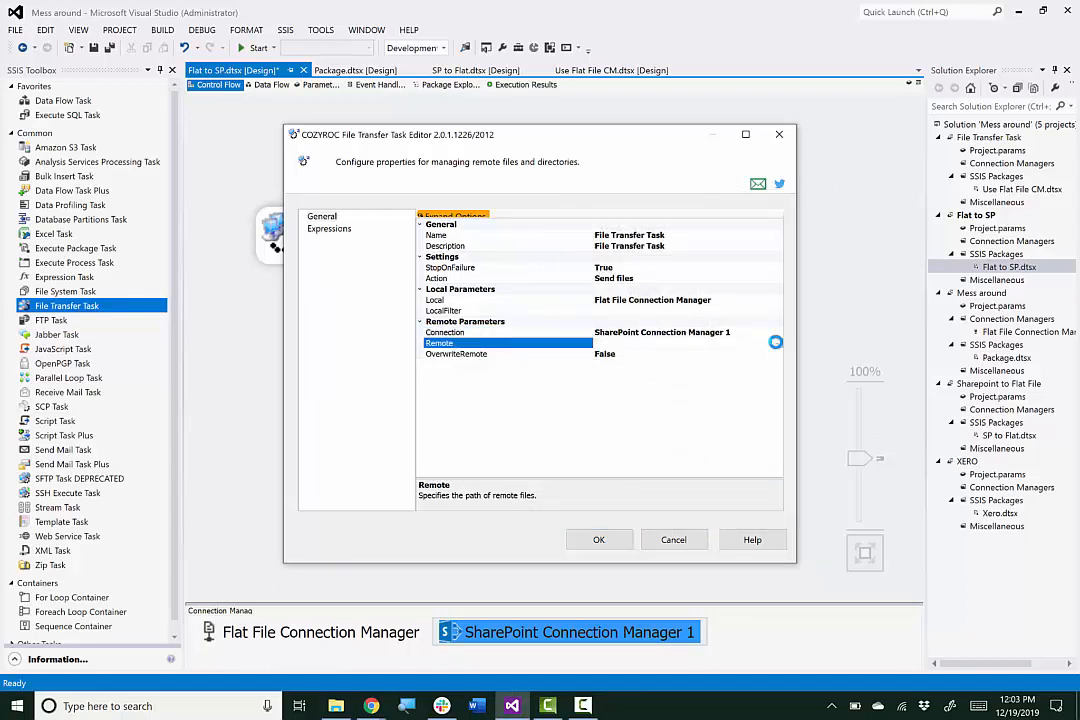
left_click(775, 342)
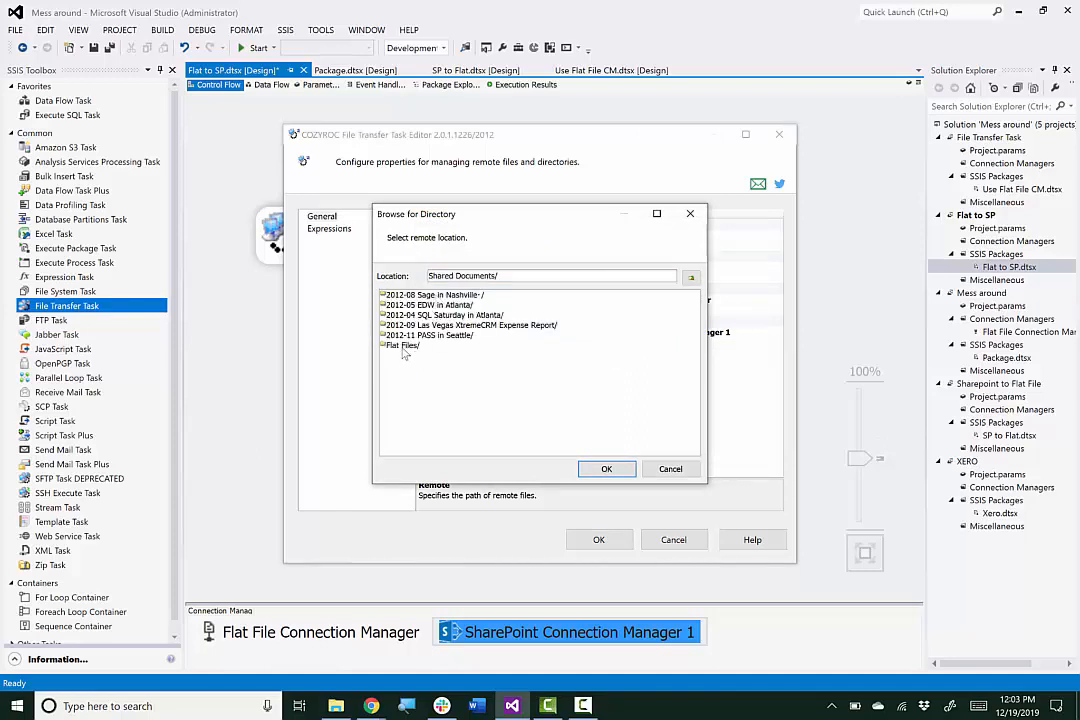
double_click(401, 345)
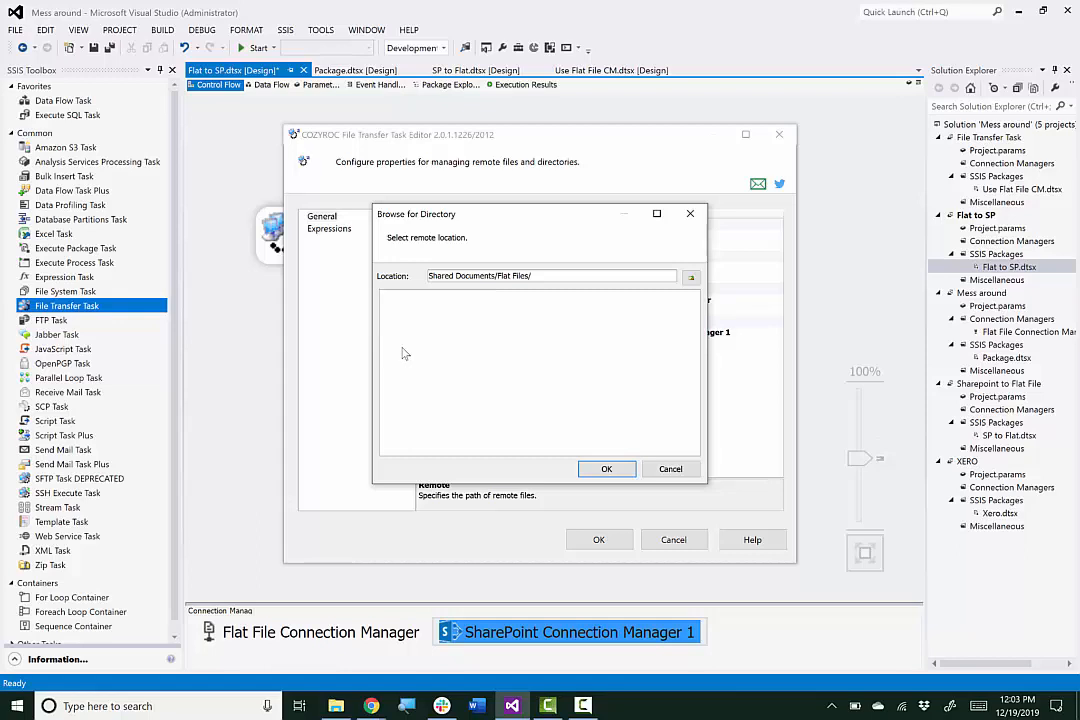
mouse_move(606, 444)
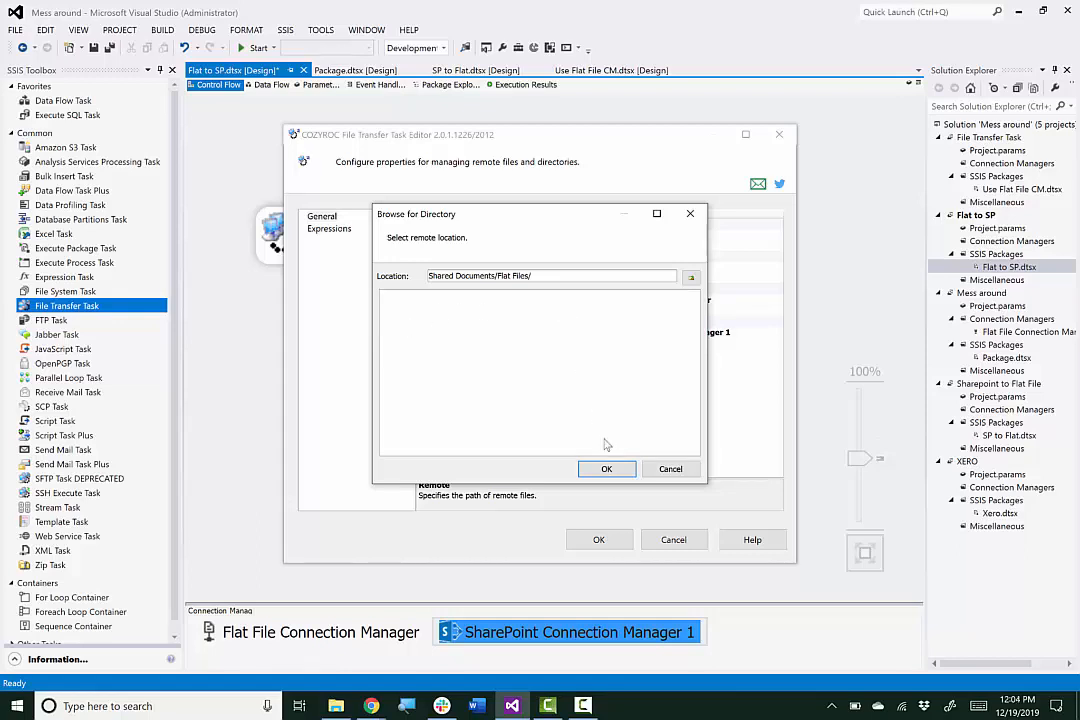
left_click(606, 469)
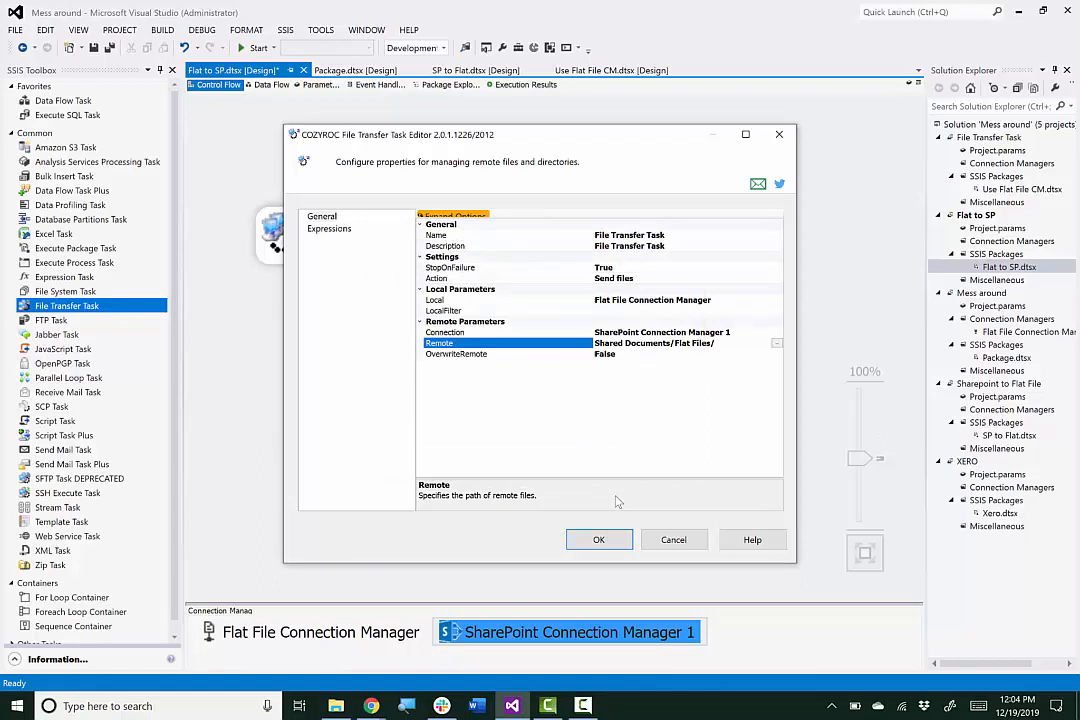
- Save the File Transfer Task settings and close its editor
left_click(599, 540)
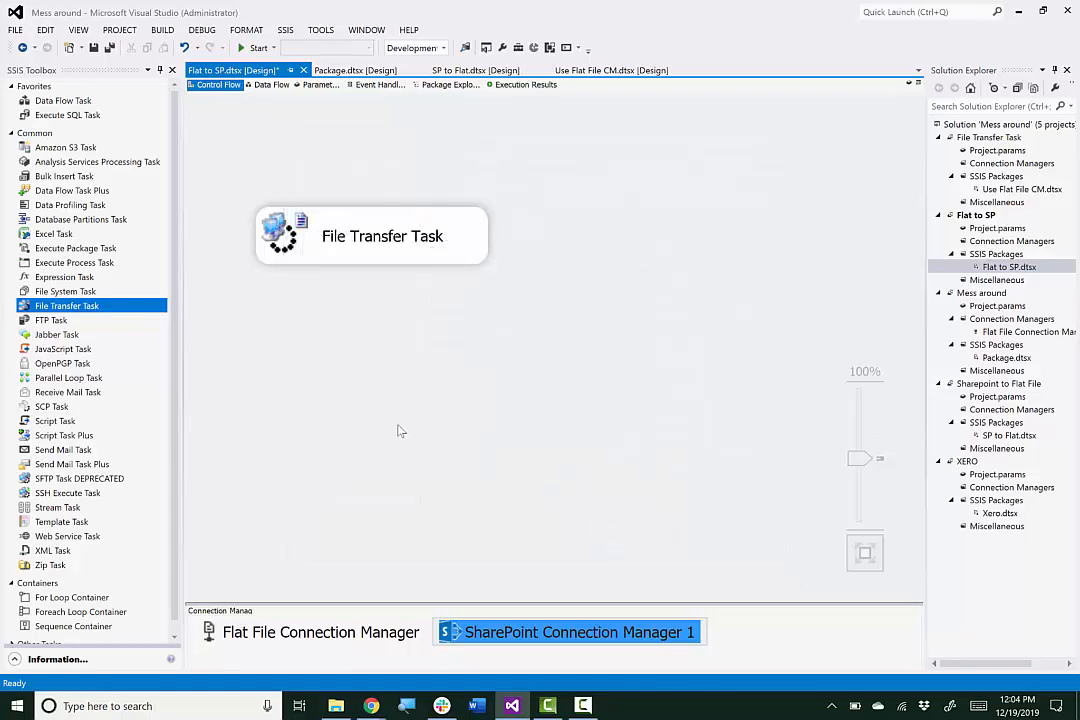
left_click(95, 48)
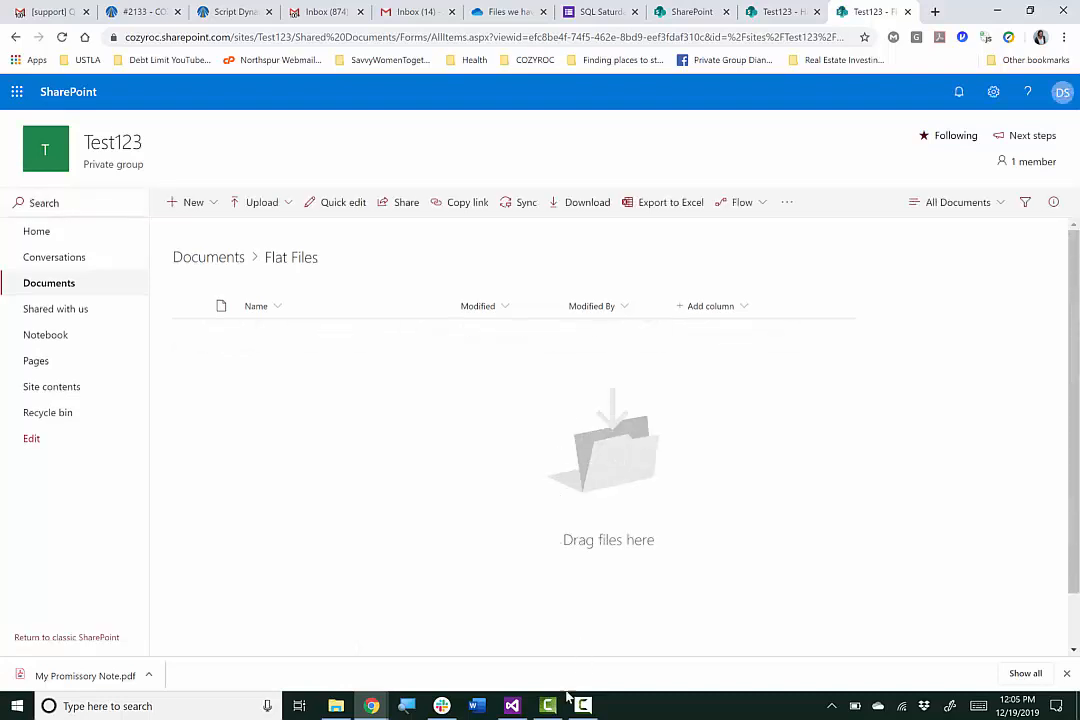
- View the empty Flat Files folder, then return to the Flat to SP package designer
left_click(513, 704)
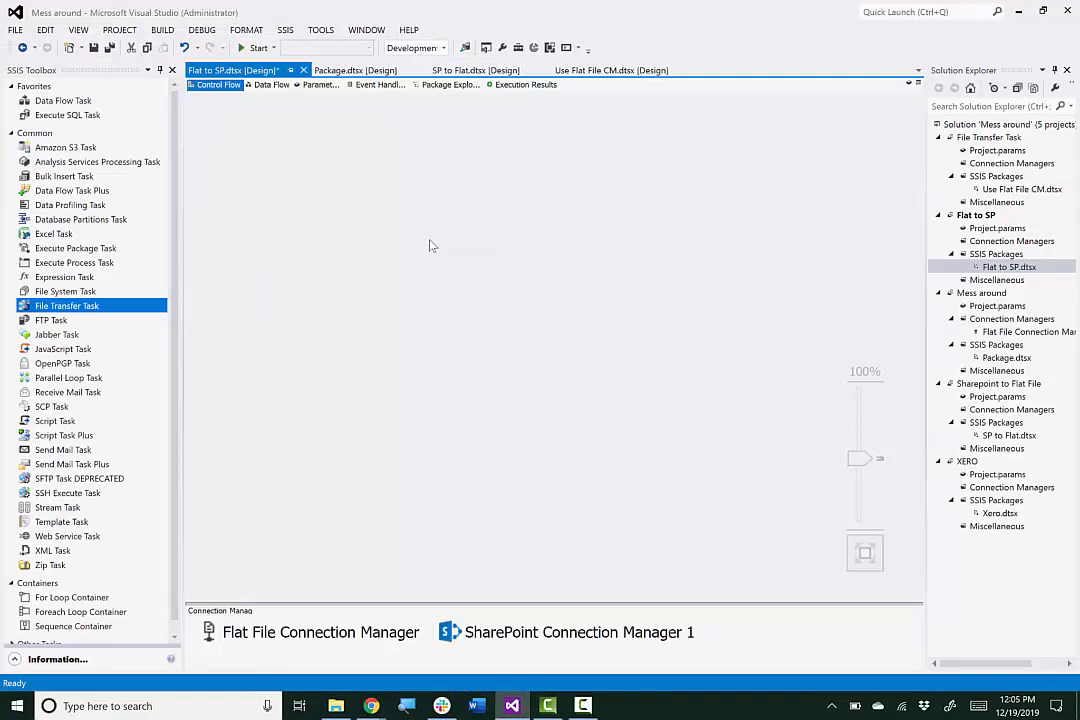
- Replace the old task with a fresh File Transfer Task and remove the Flat File Connection Manager
left_click(320, 632)
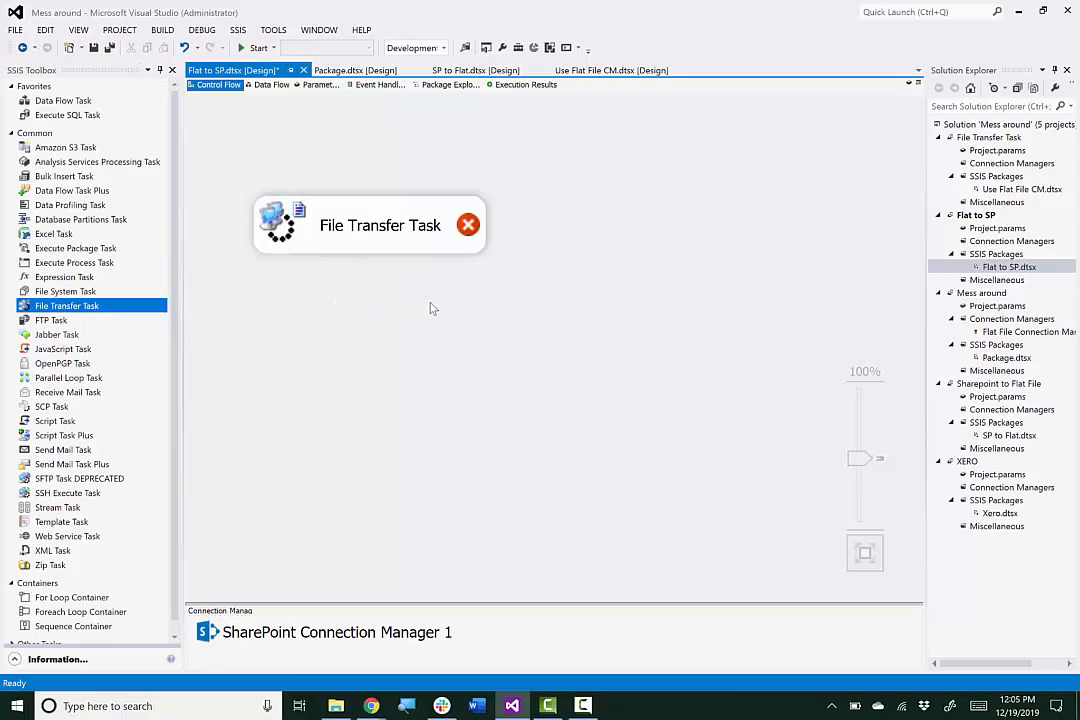
- Point the task's Local property to a new existing-folder file connection for 'Flat Files to Send'
double_click(369, 225)
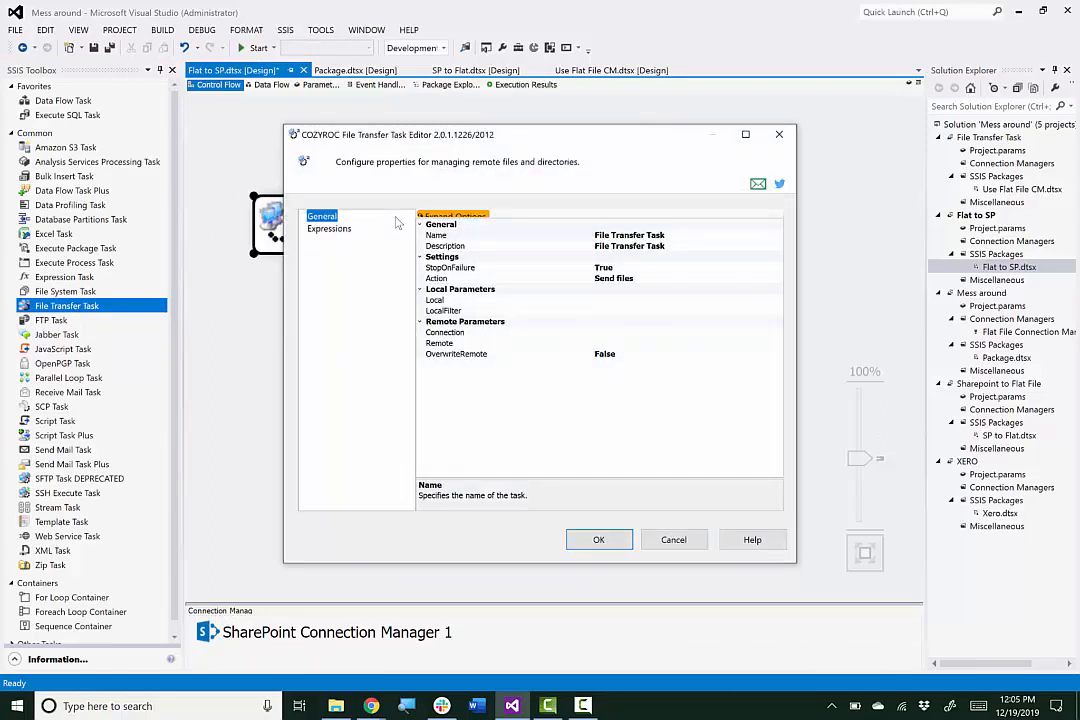
mouse_move(643, 285)
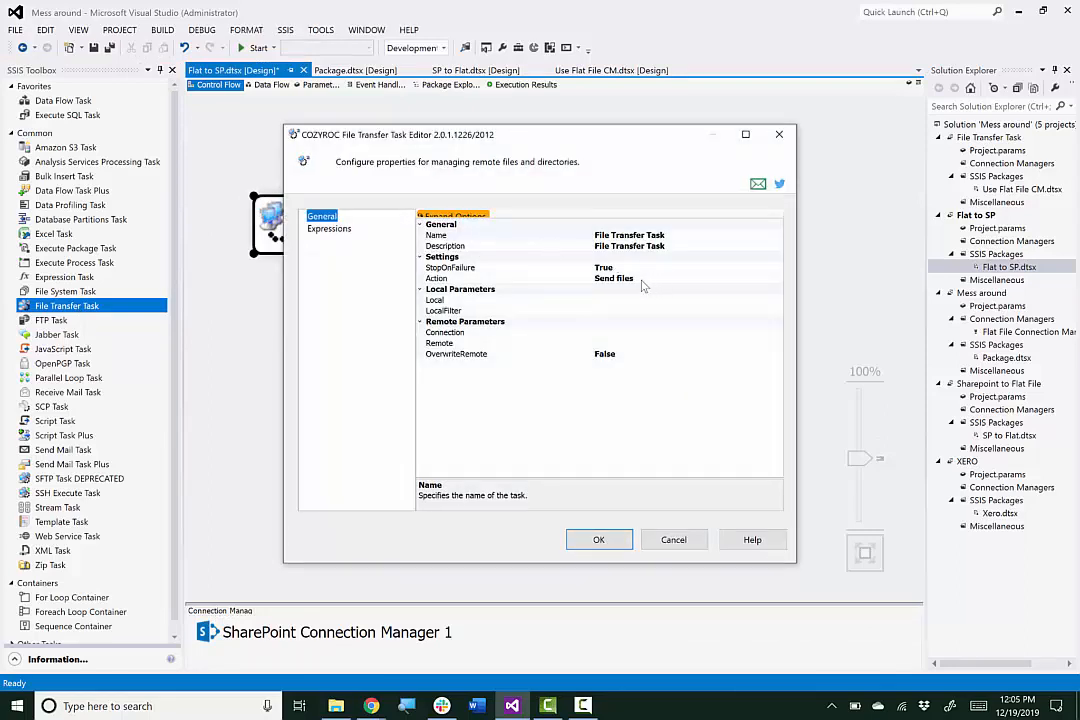
left_click(500, 299)
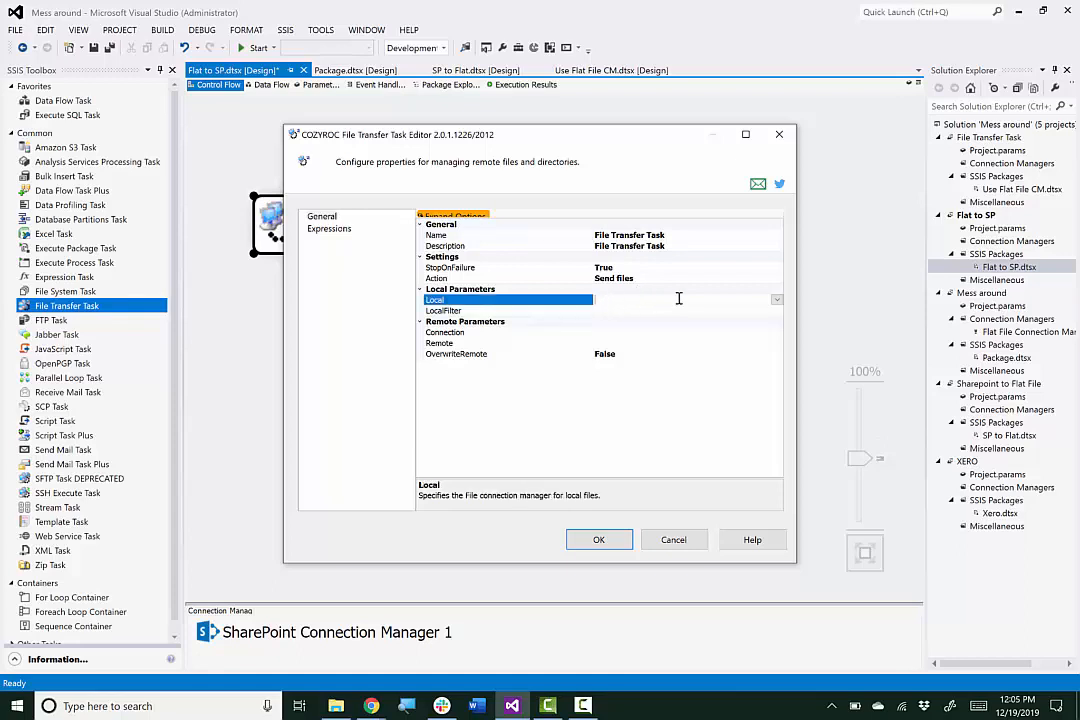
left_click(776, 299)
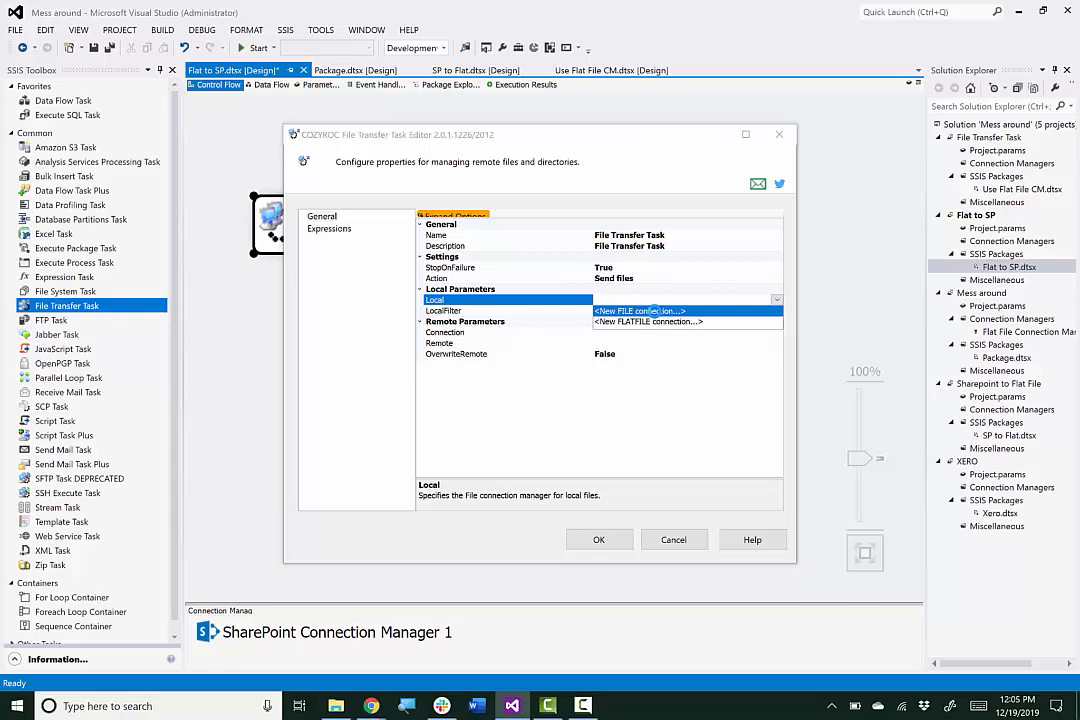
left_click(640, 311)
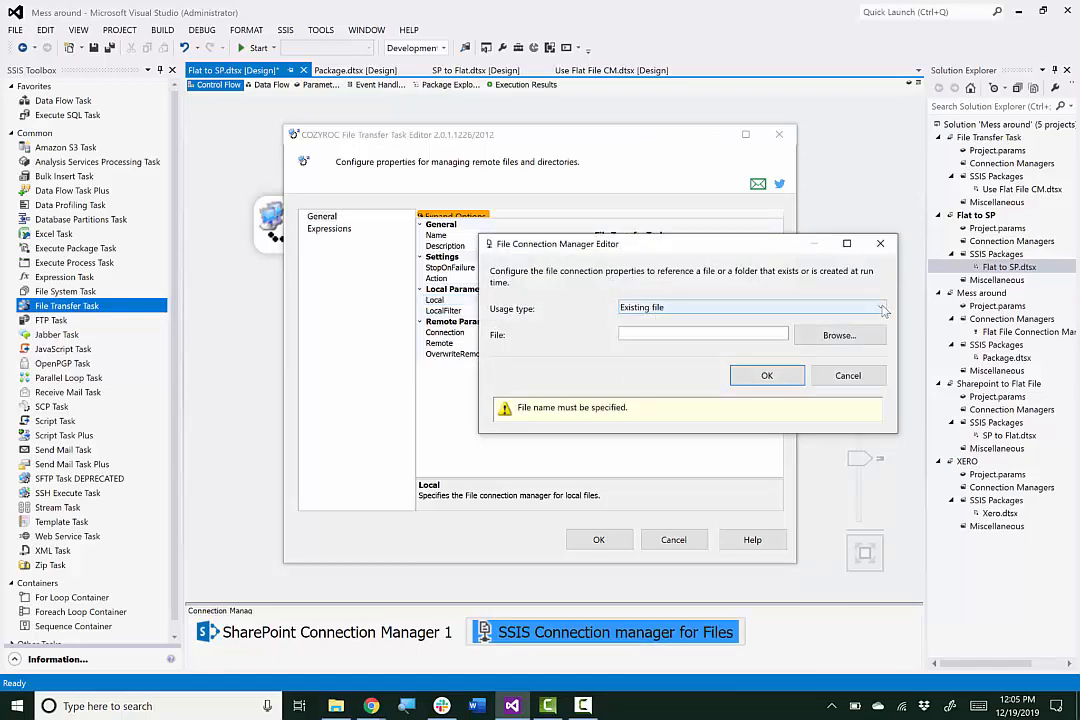
left_click(876, 307)
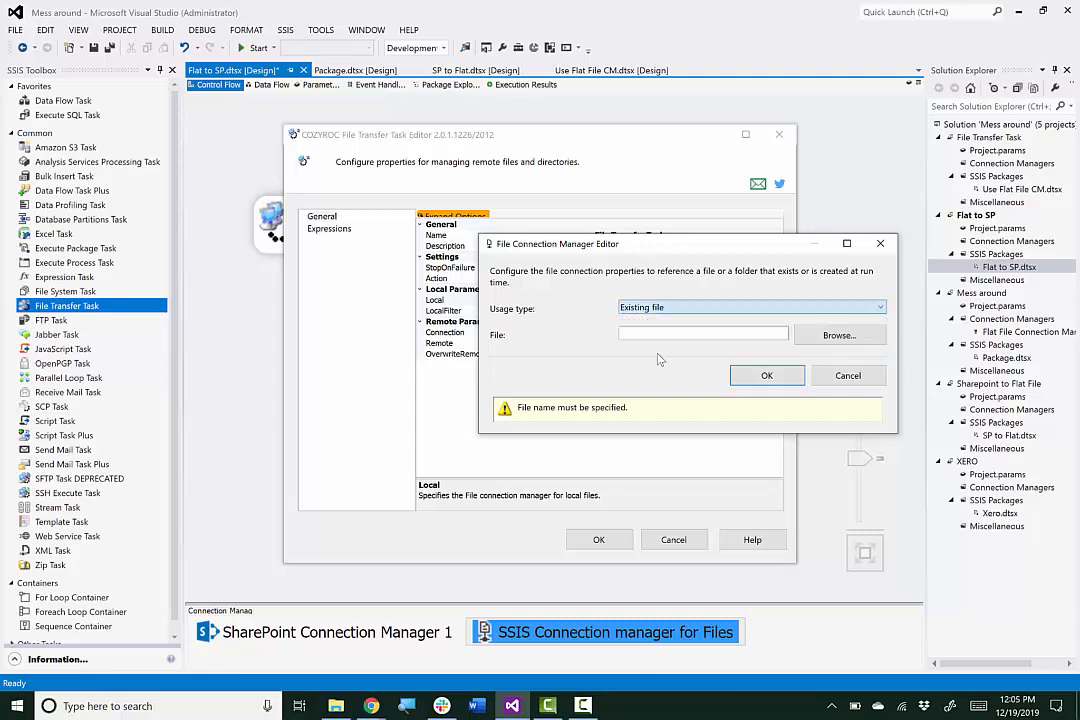
left_click(750, 306)
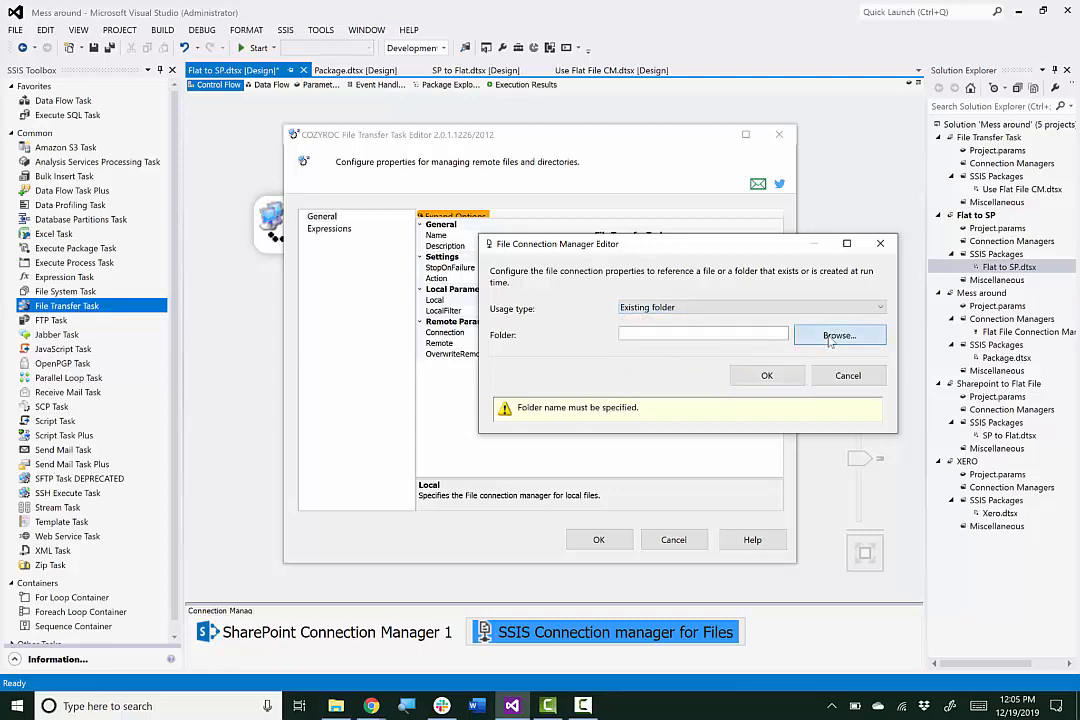
left_click(839, 335)
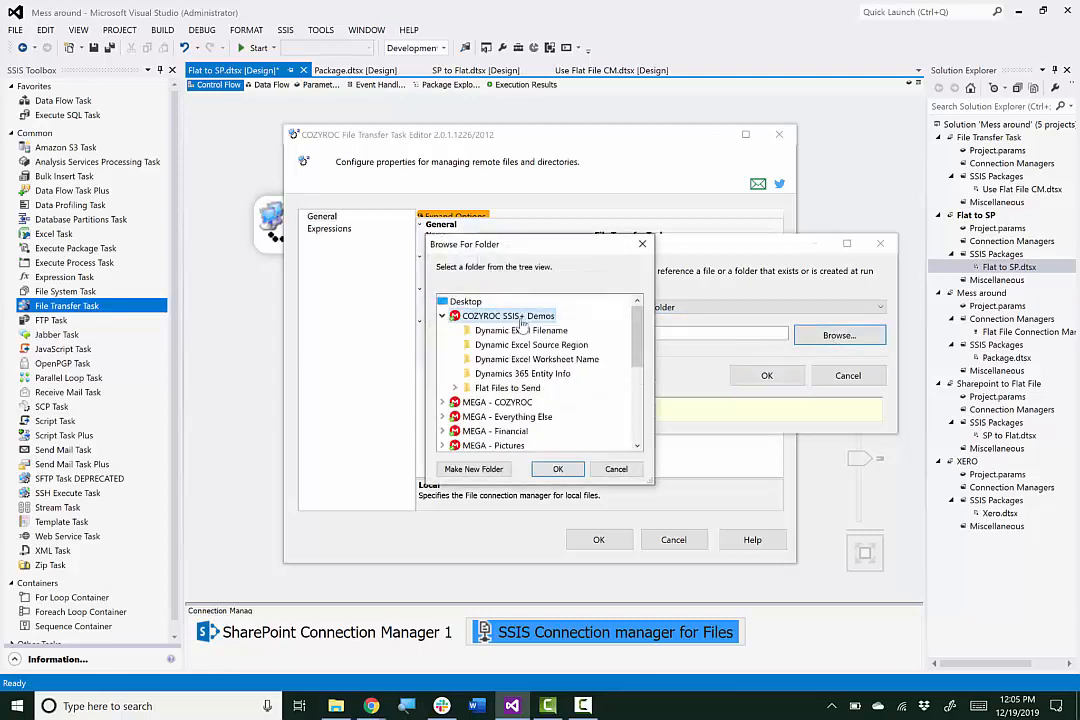
left_click(507, 387)
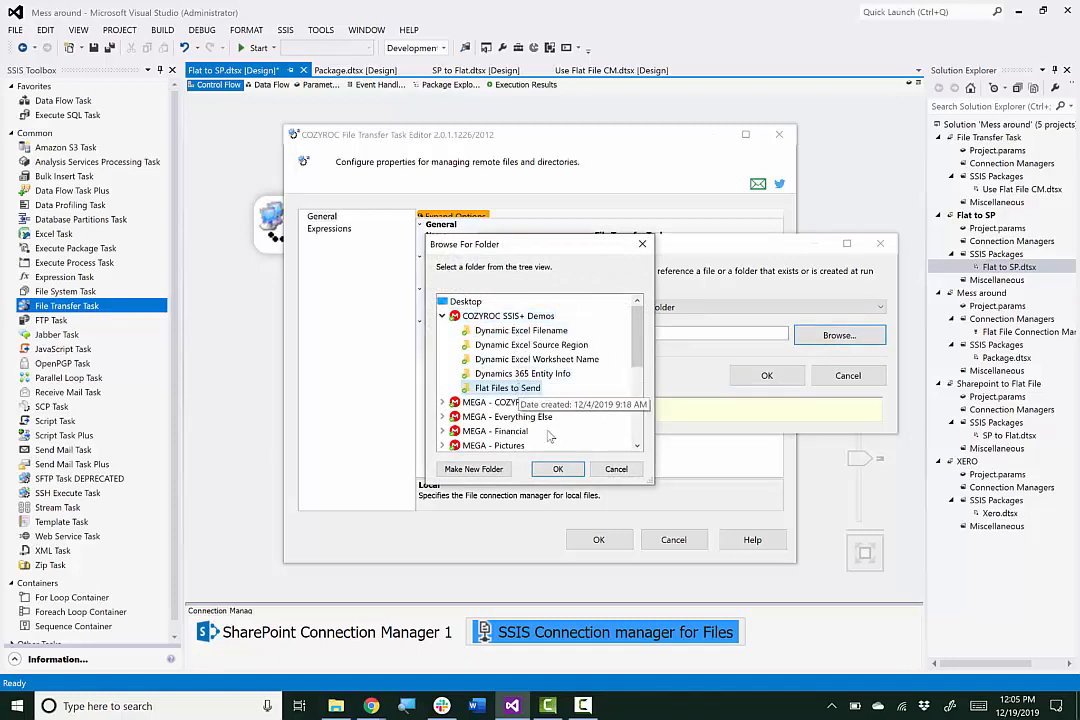
left_click(557, 469)
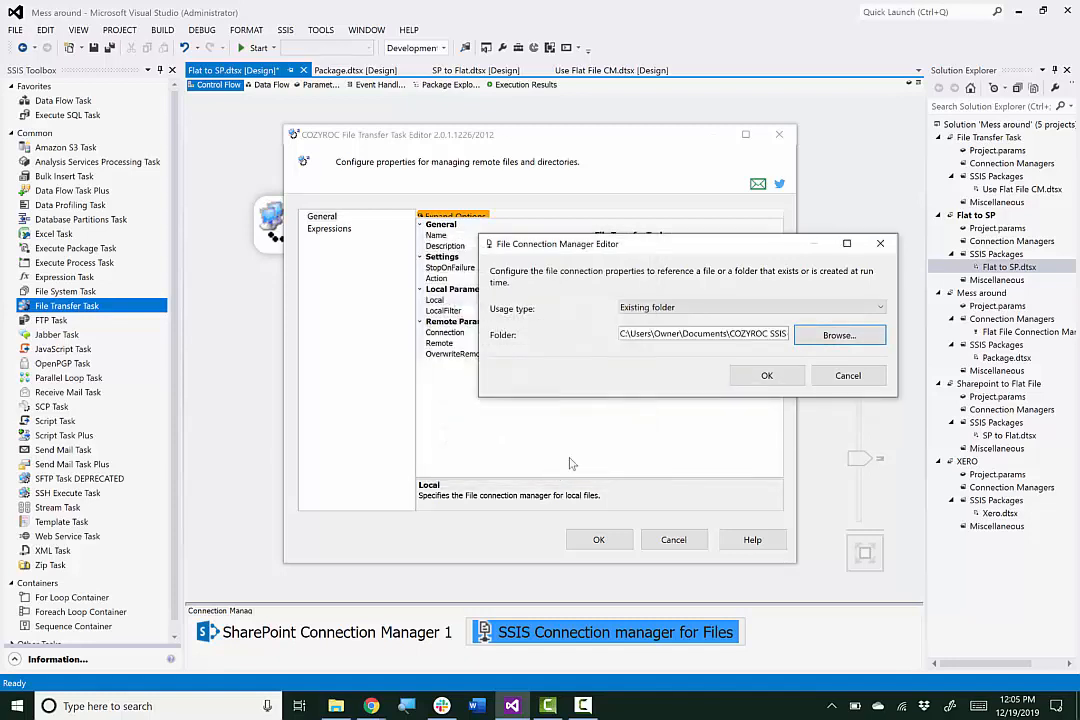
mouse_move(767, 375)
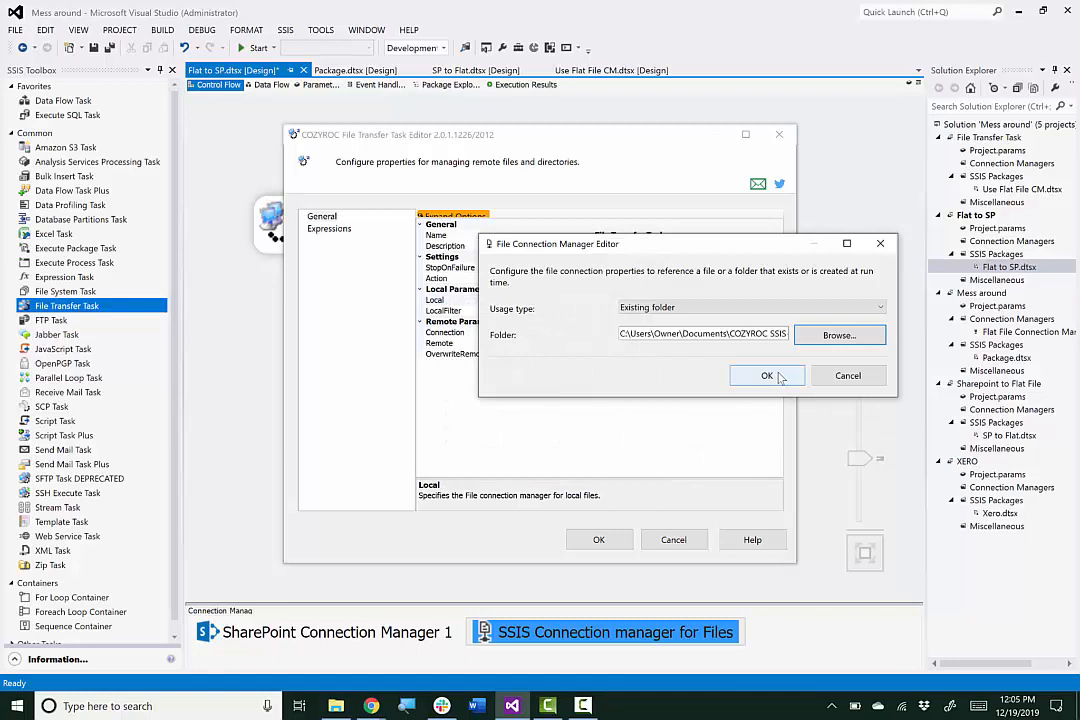
left_click(768, 375)
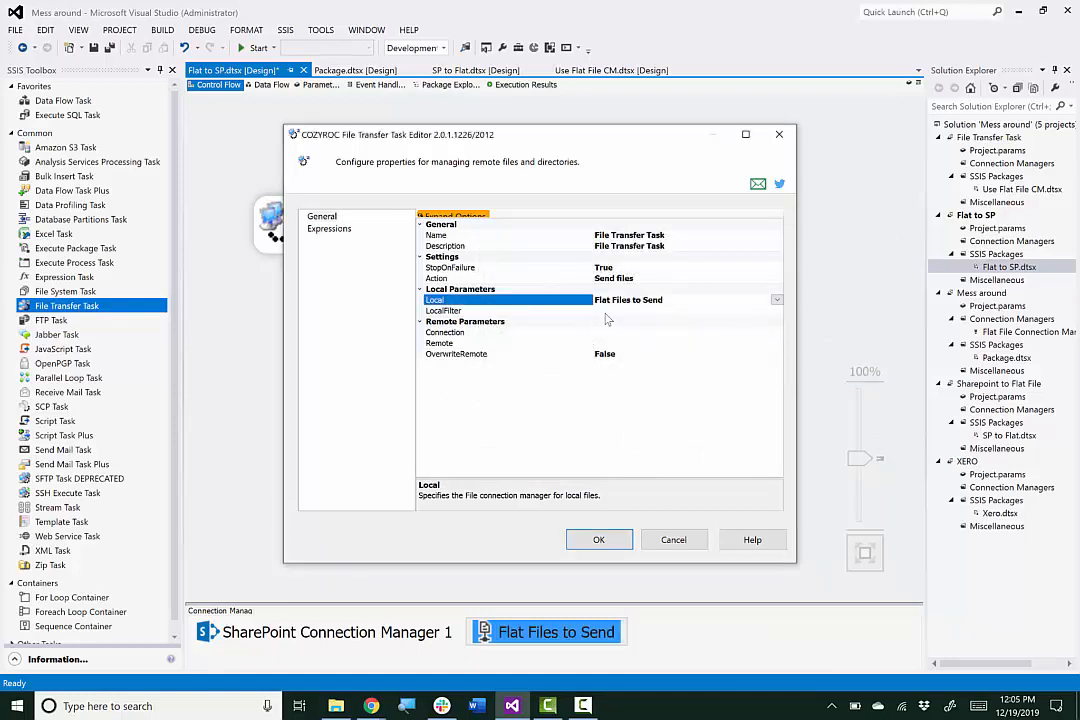
- Set the task's remote Connection to SharePoint Connection Manager 1
left_click(500, 332)
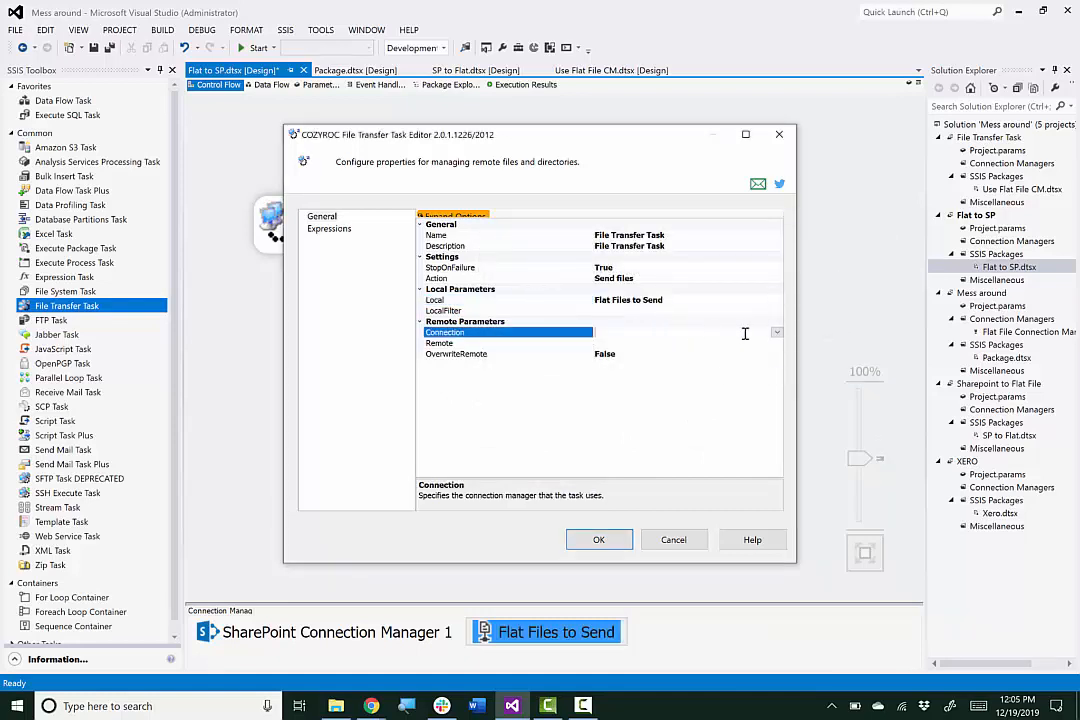
left_click(776, 332)
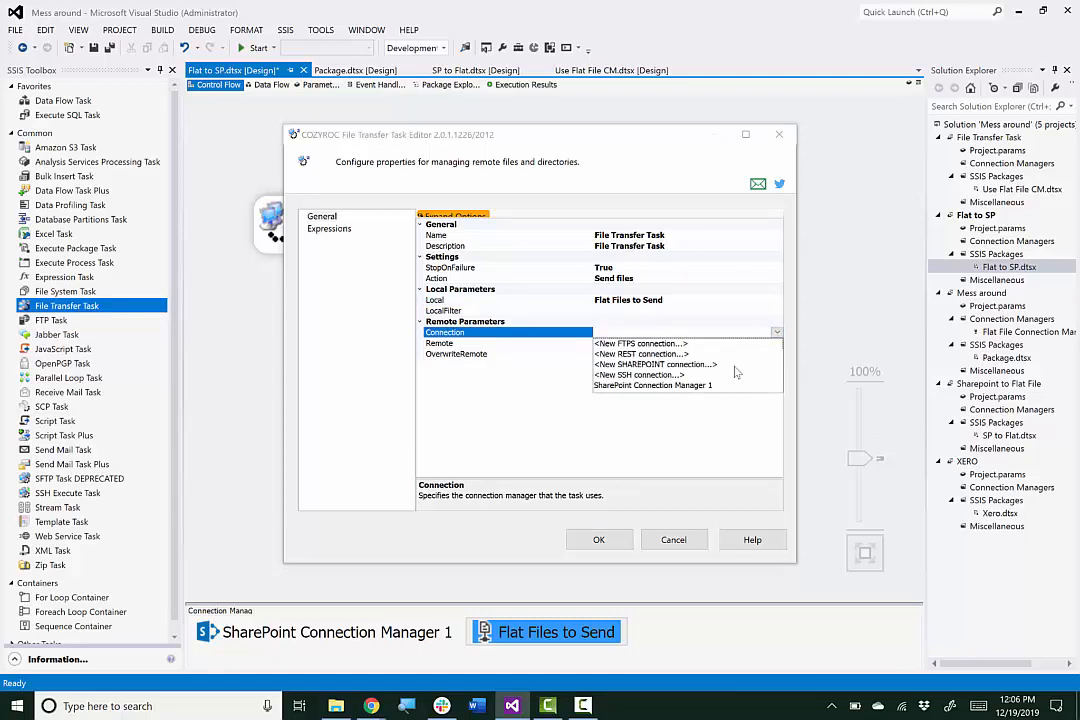
left_click(653, 385)
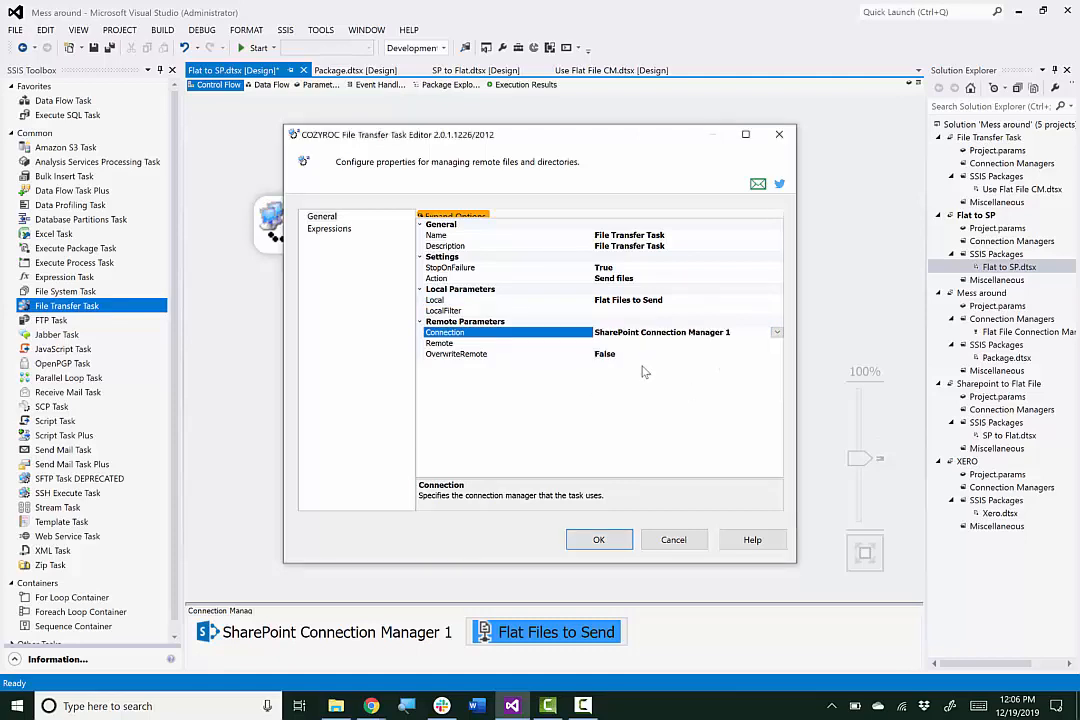
- Set the Remote path to Shared Documents/Flat Files/ and close the task editor
left_click(439, 343)
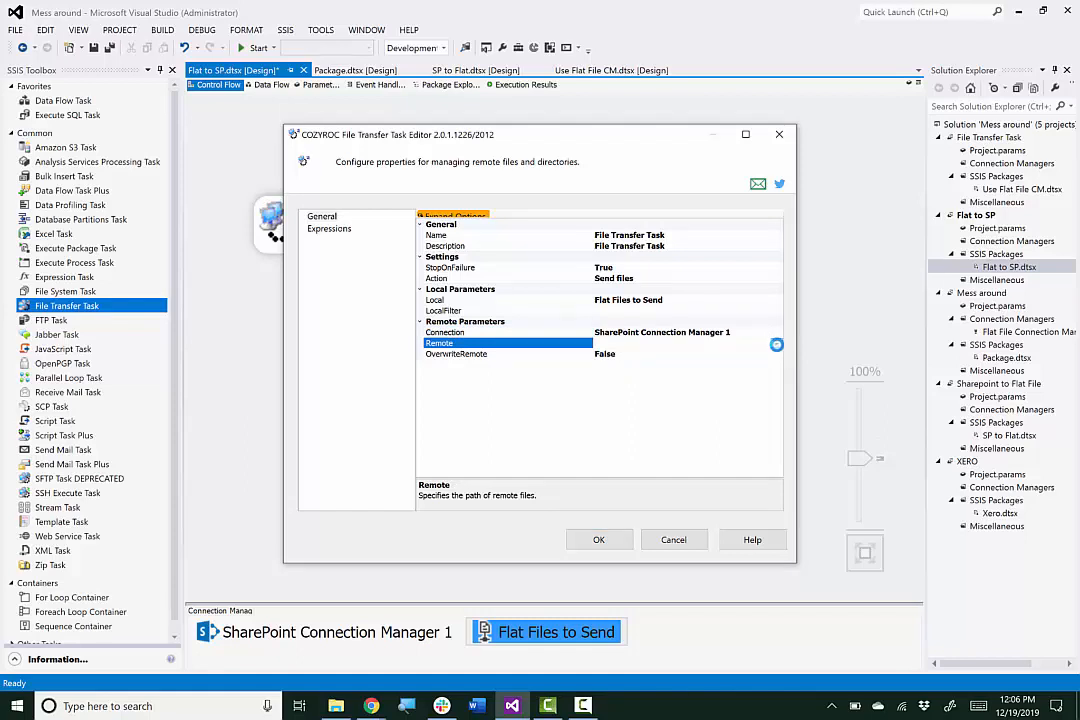
left_click(776, 343)
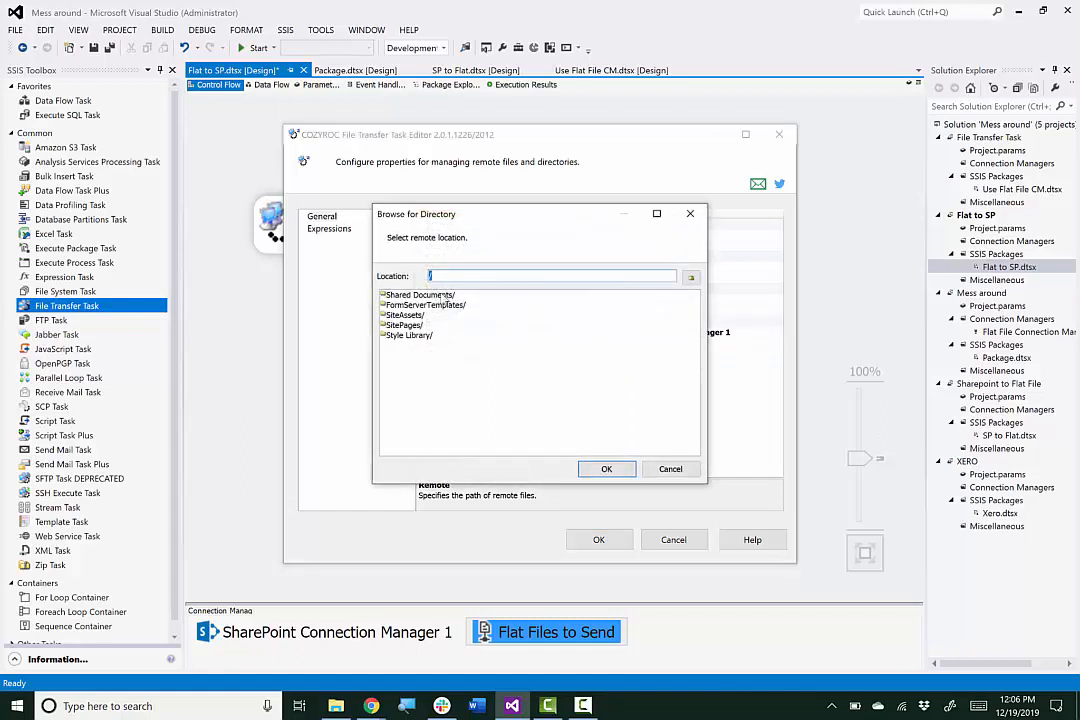
double_click(423, 294)
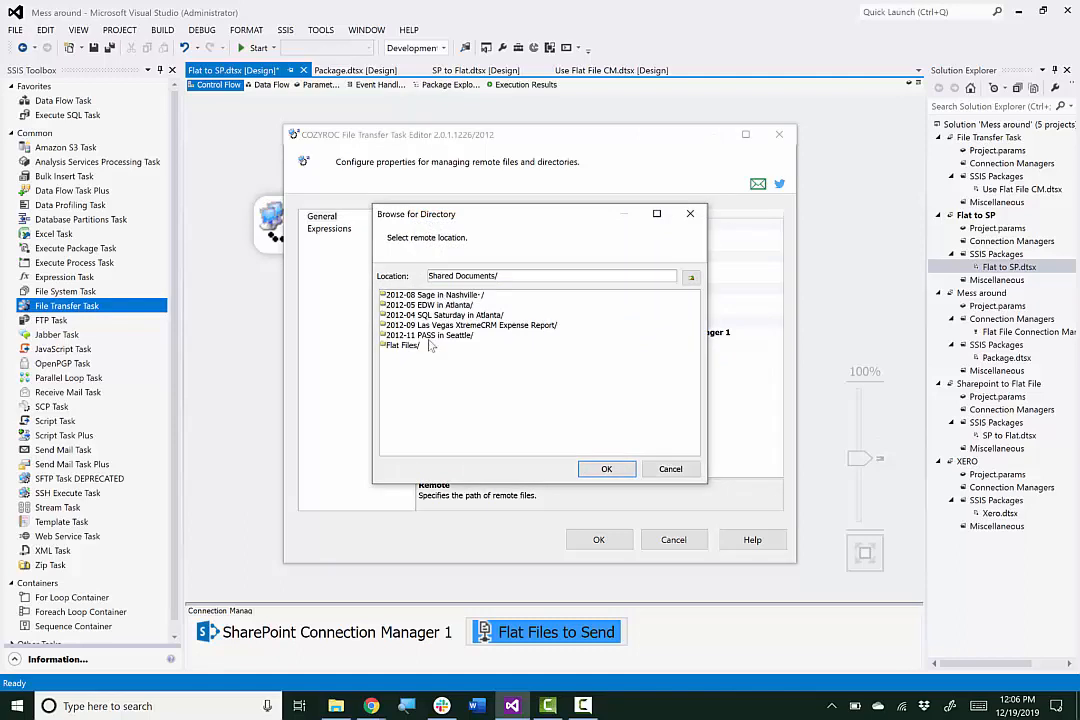
double_click(403, 345)
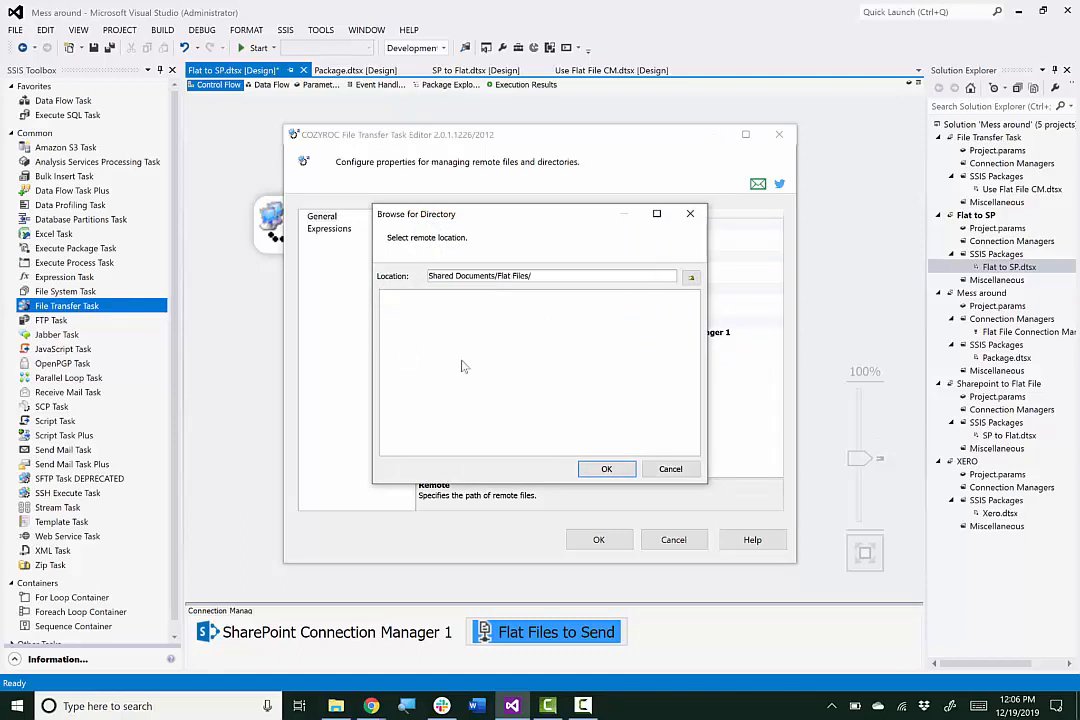
left_click(606, 469)
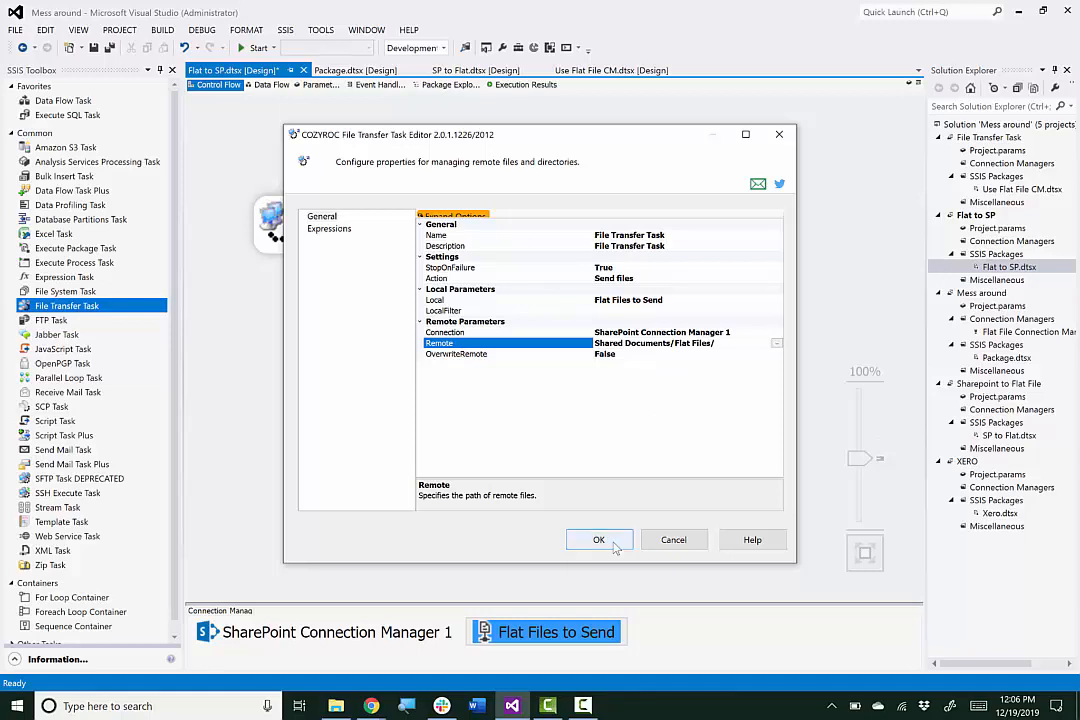
left_click(599, 539)
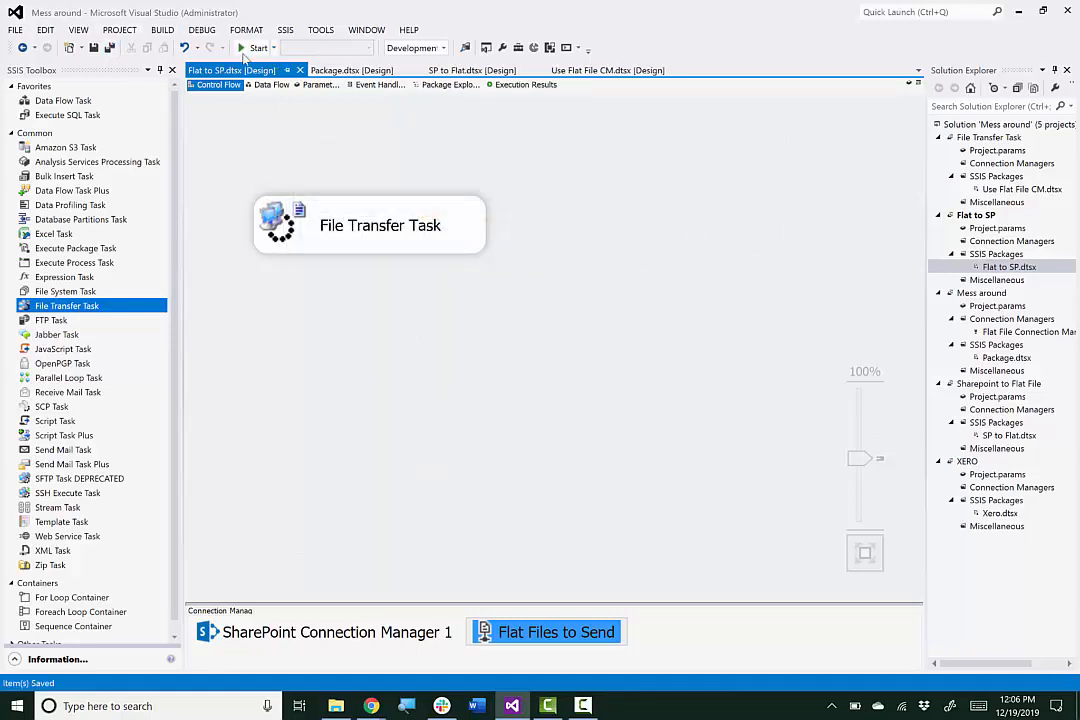
- Start the package from the toolbar to upload the Flat Files to SharePoint
left_click(243, 48)
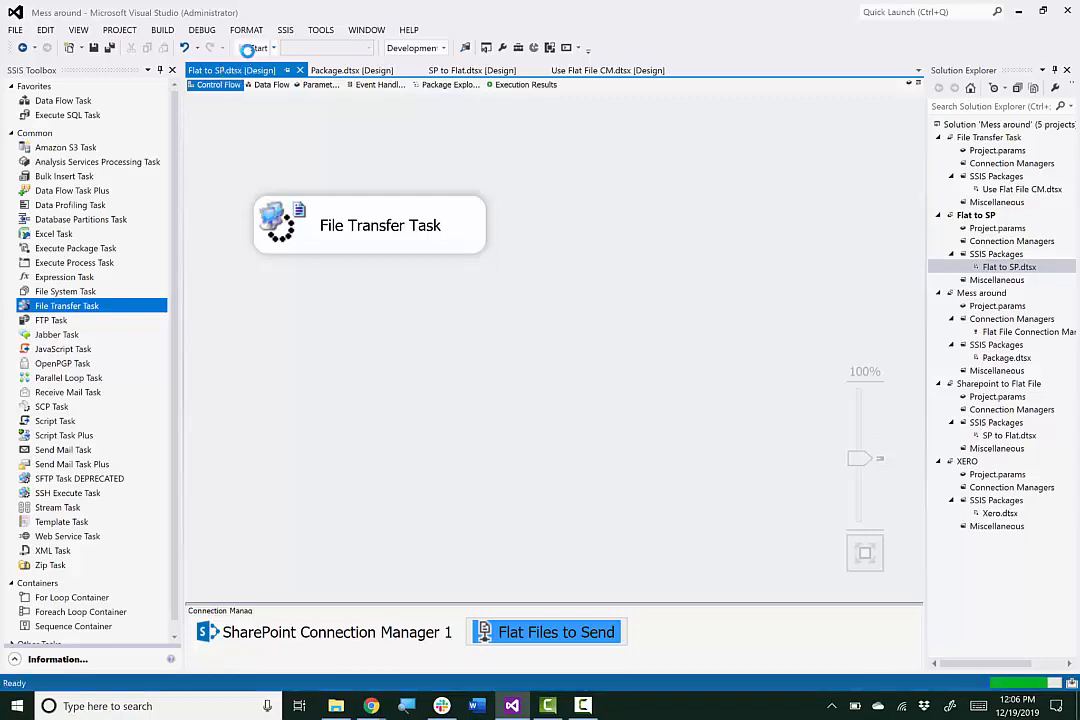
left_click(252, 48)
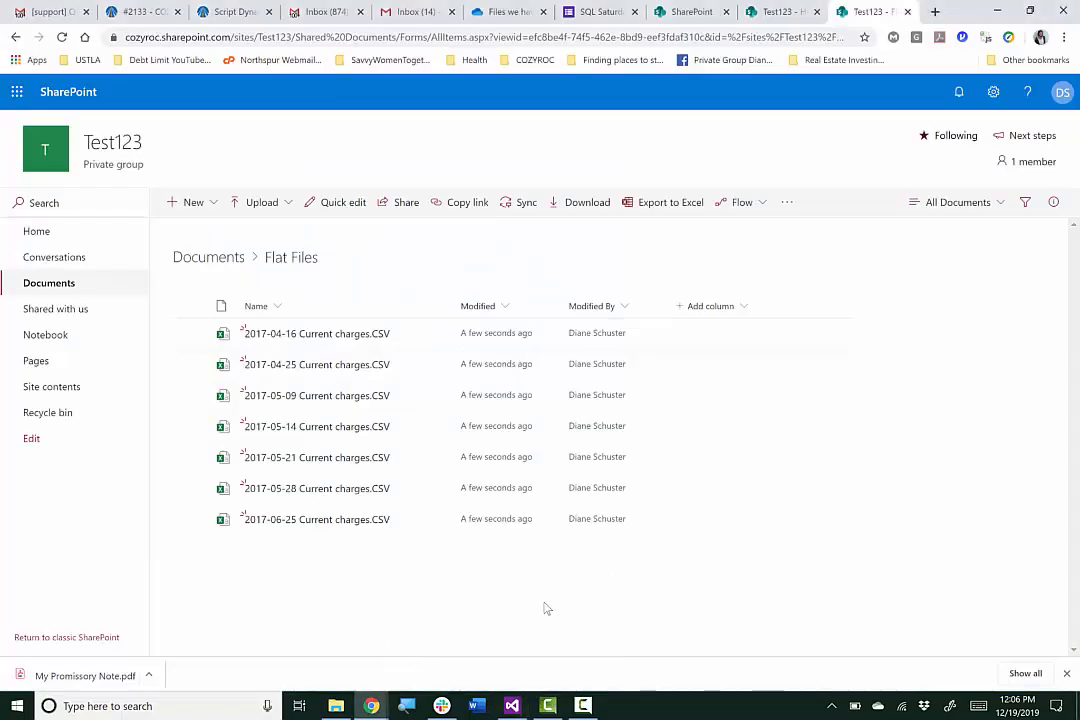
mouse_move(647, 570)
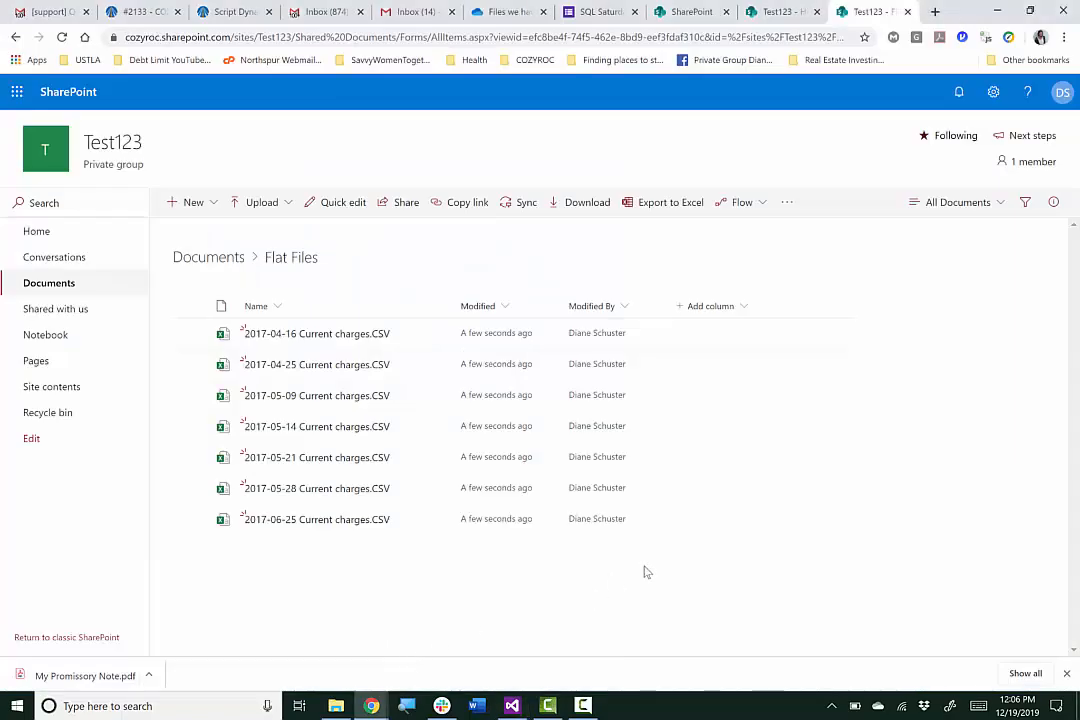